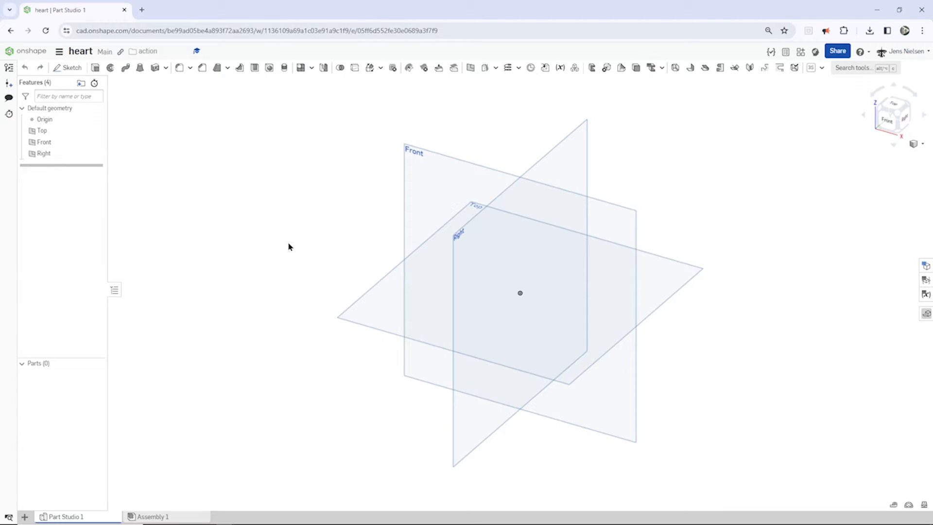
Step: Start Sketch 1 on the Front plane and view it head-on
key(s)
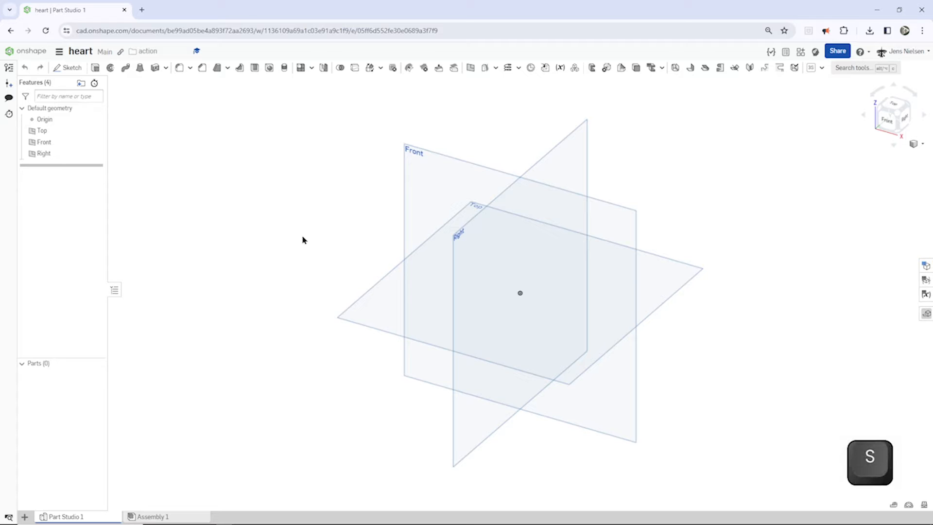
click(71, 67)
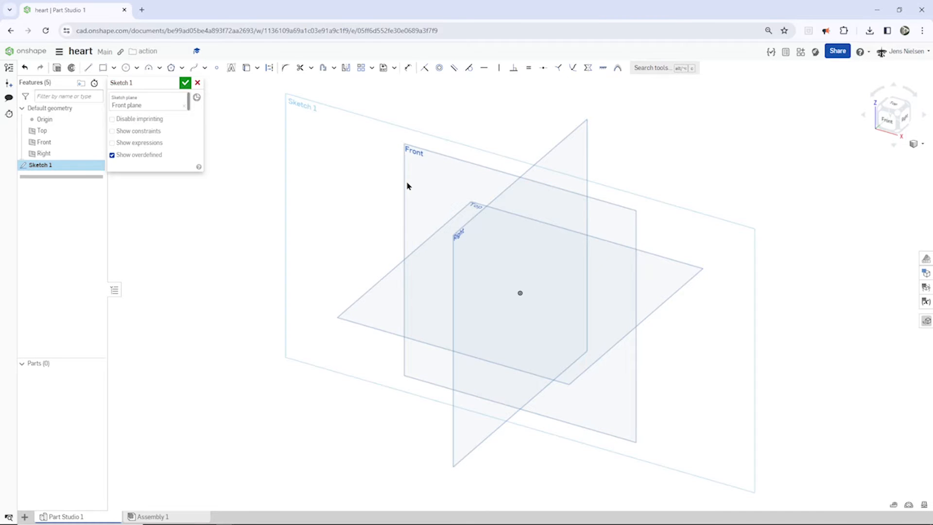
key(n)
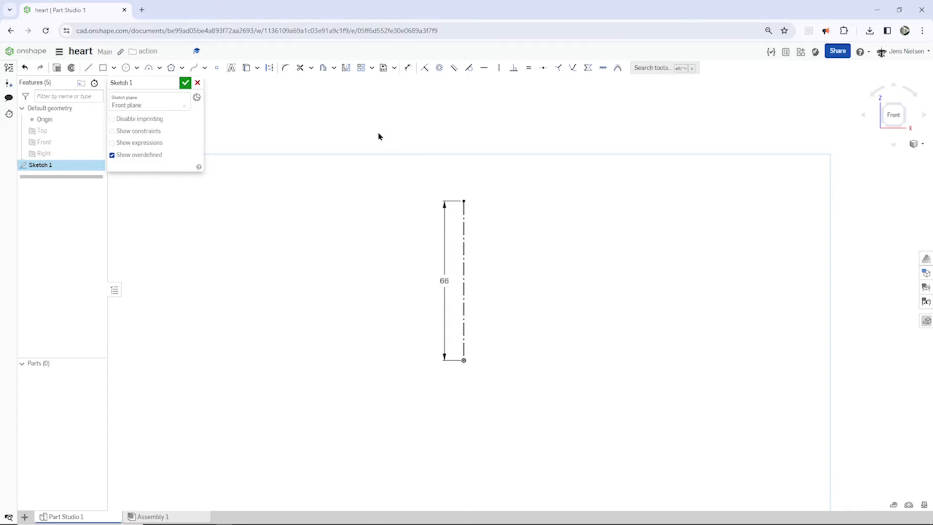
mouse_move(223, 81)
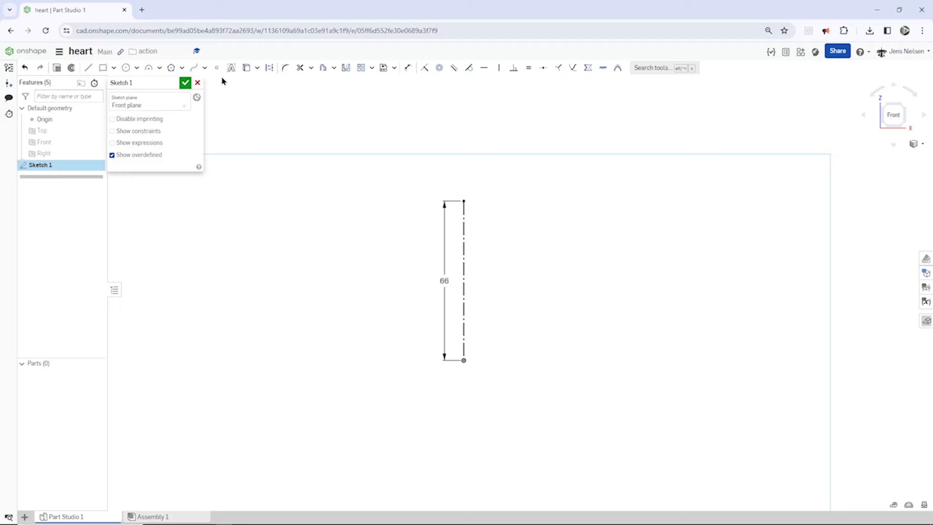
mouse_move(194, 67)
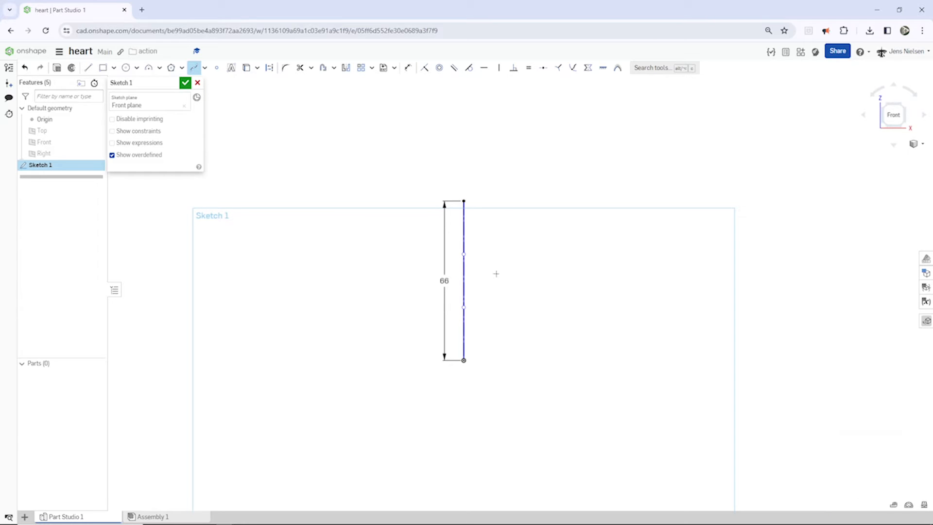
mouse_move(477, 262)
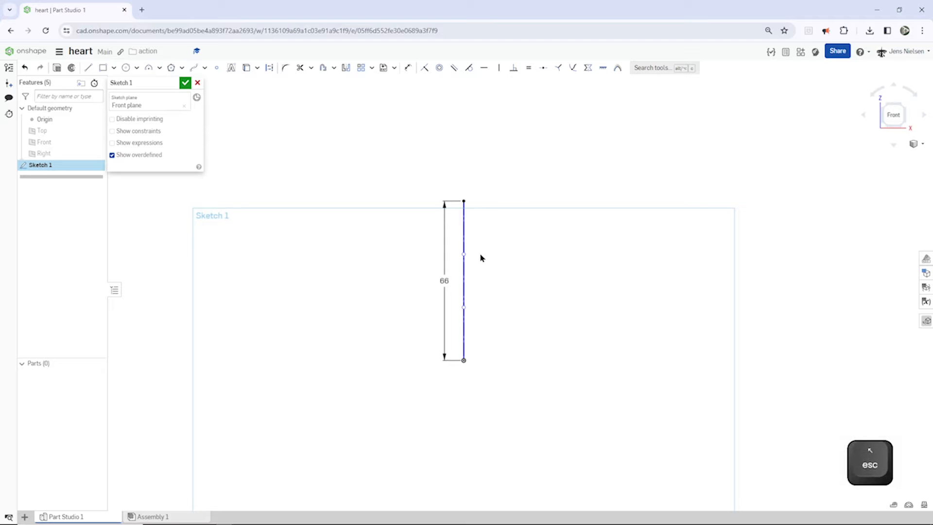
mouse_move(475, 258)
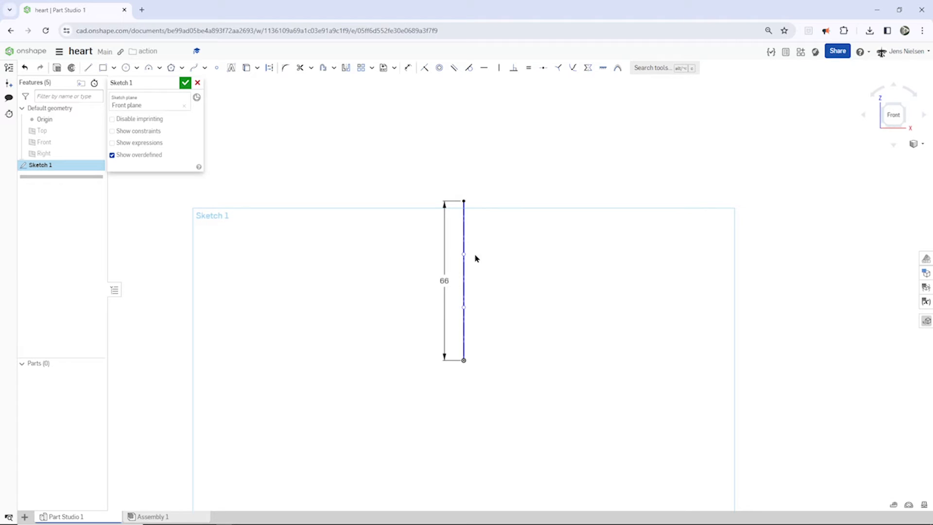
mouse_move(472, 257)
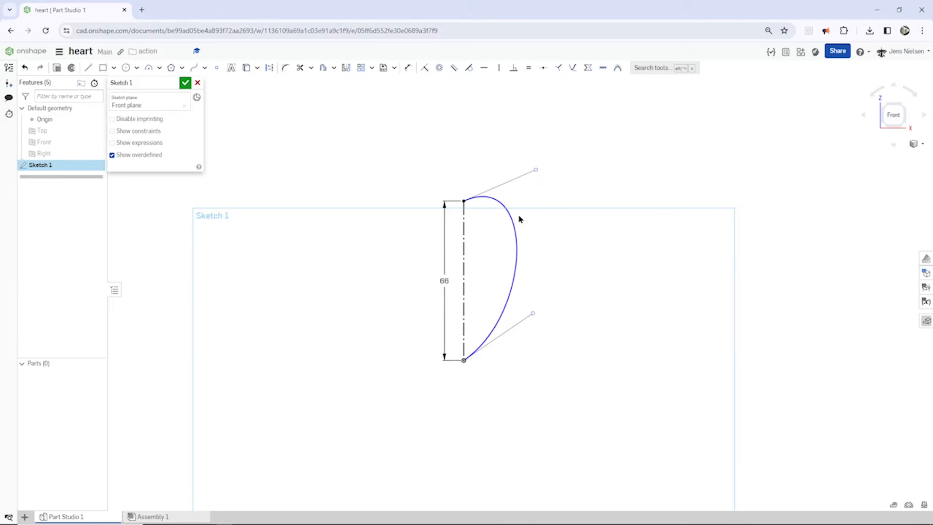
Step: Complete the spline between the endpoints of the 66 construction line
click(532, 313)
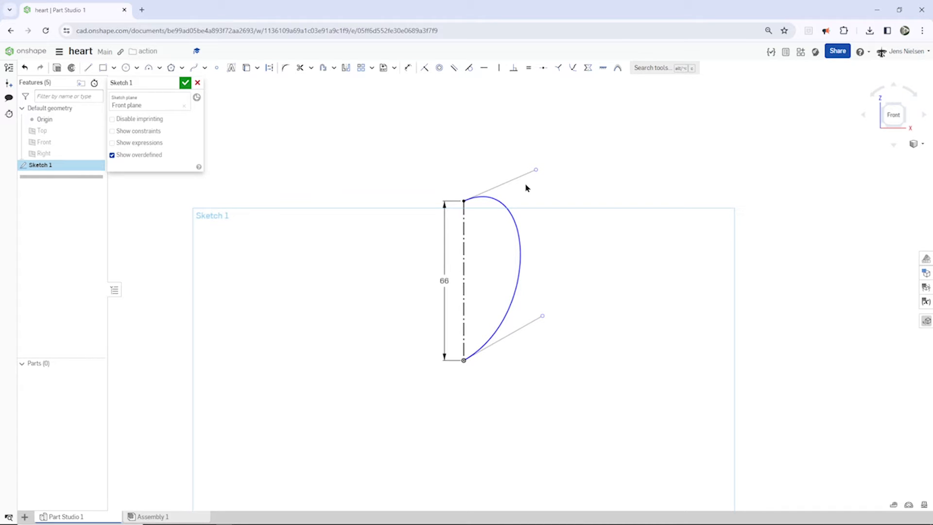
Step: Dimension the spline handles (122° and 88 at the bottom, 44 at the top) and close Sketch 1
click(407, 67)
text(1)
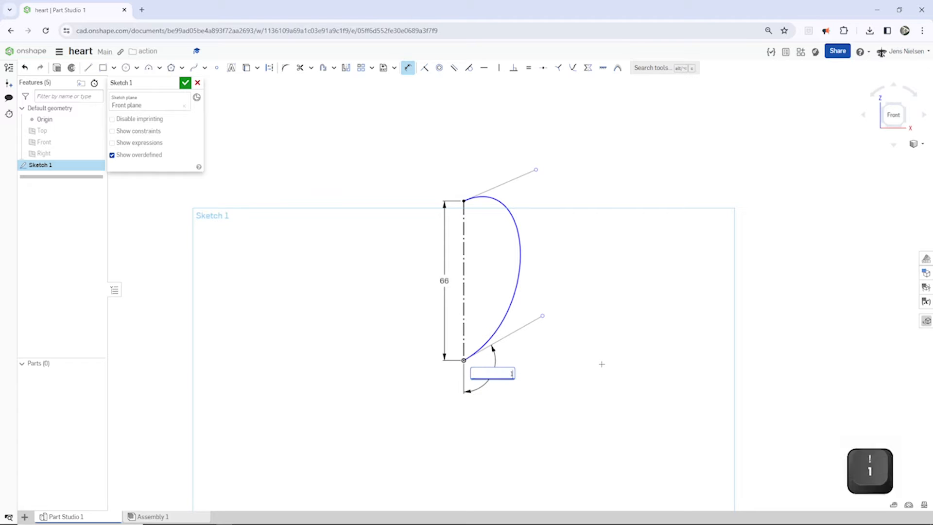
key(Return)
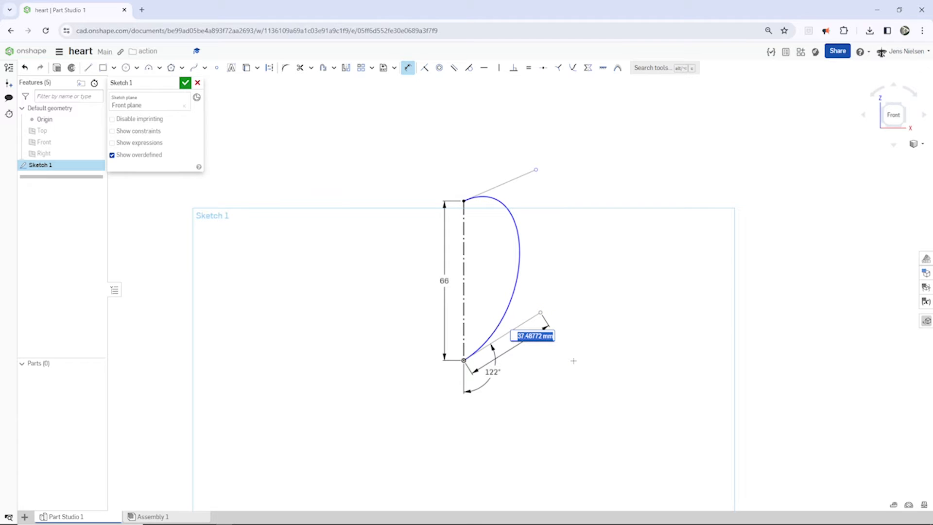
text(8)
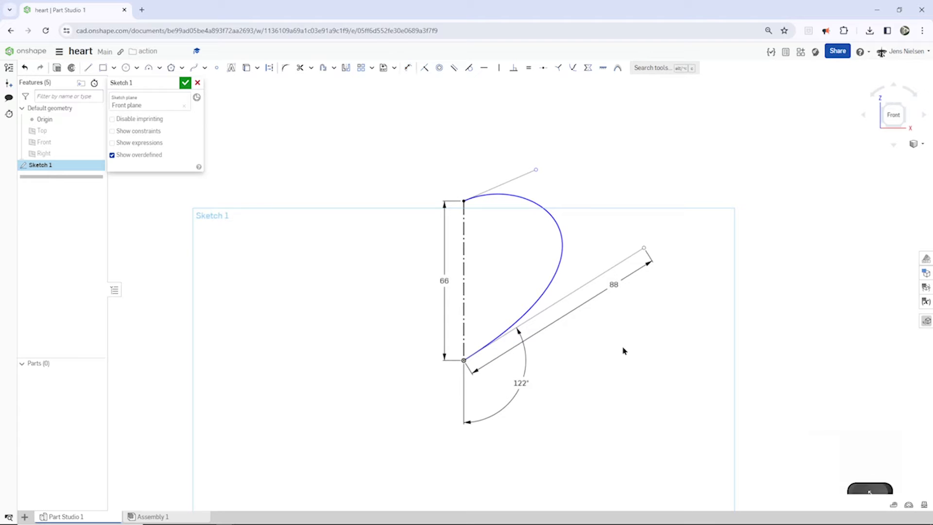
click(453, 67)
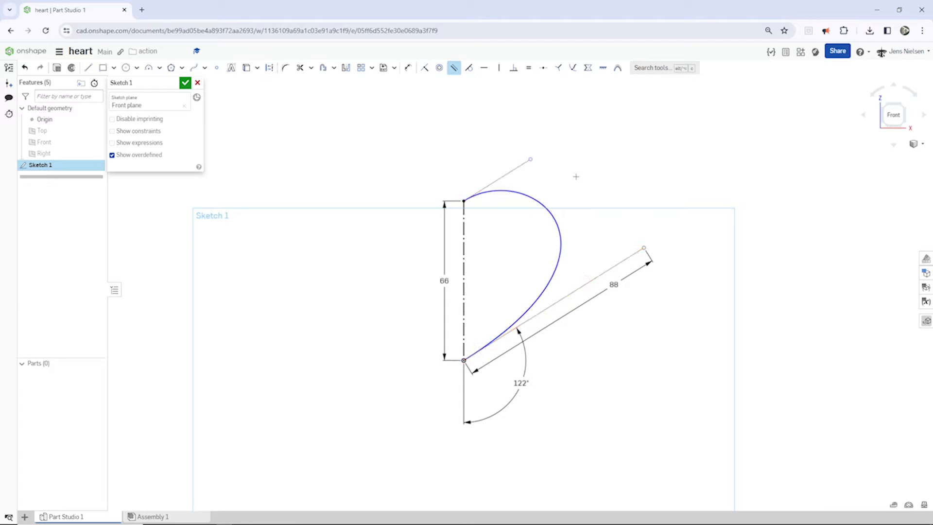
key(d)
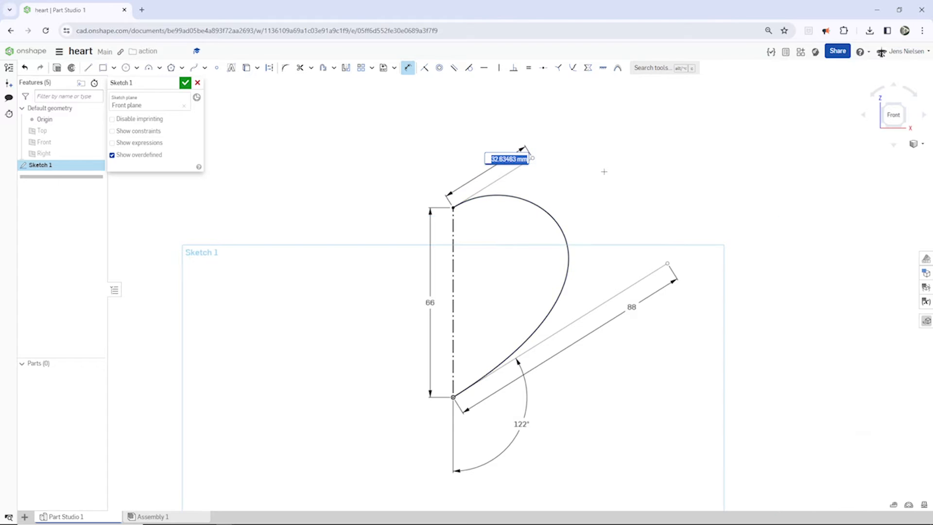
text(44)
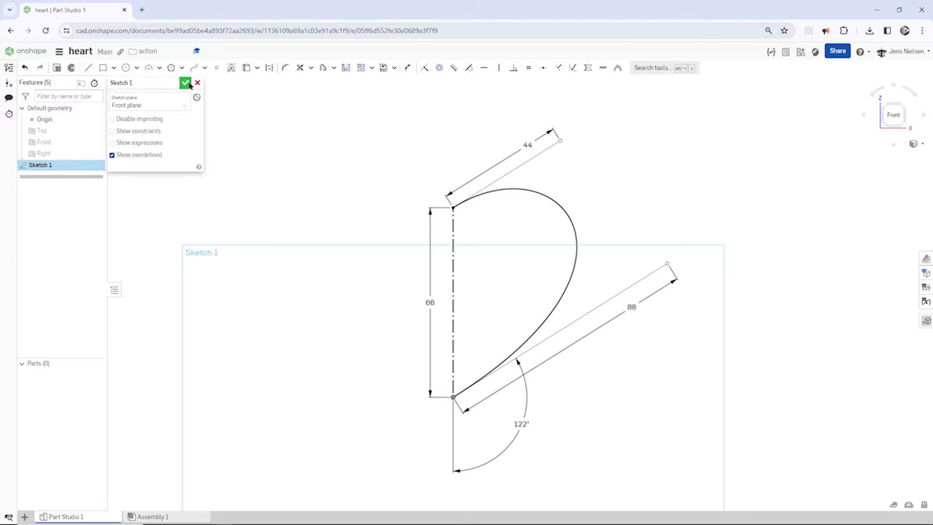
click(186, 82)
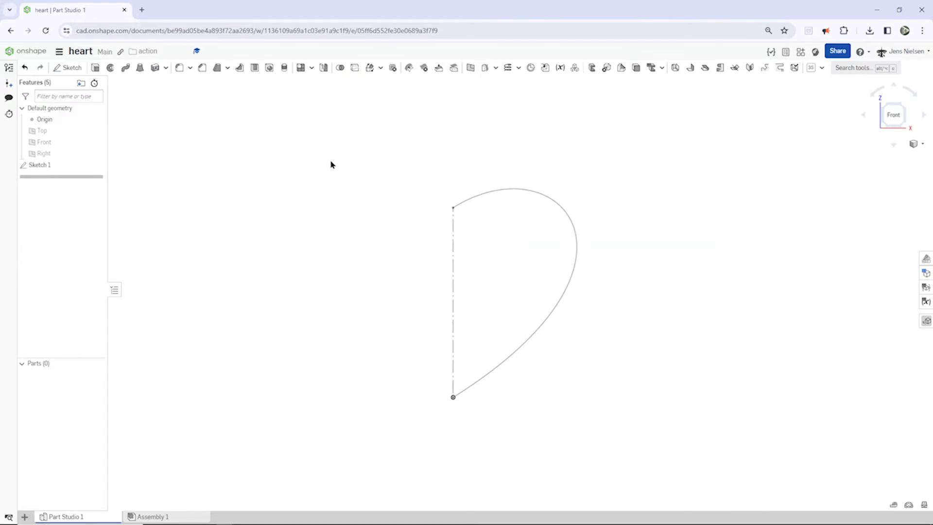
mouse_move(654, 377)
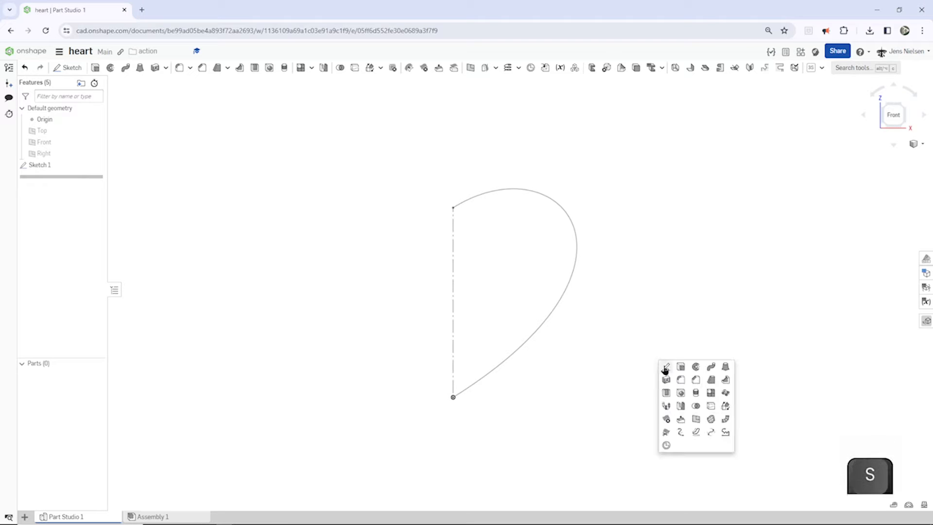
Step: Start Sketch 2 on the Right plane
click(665, 367)
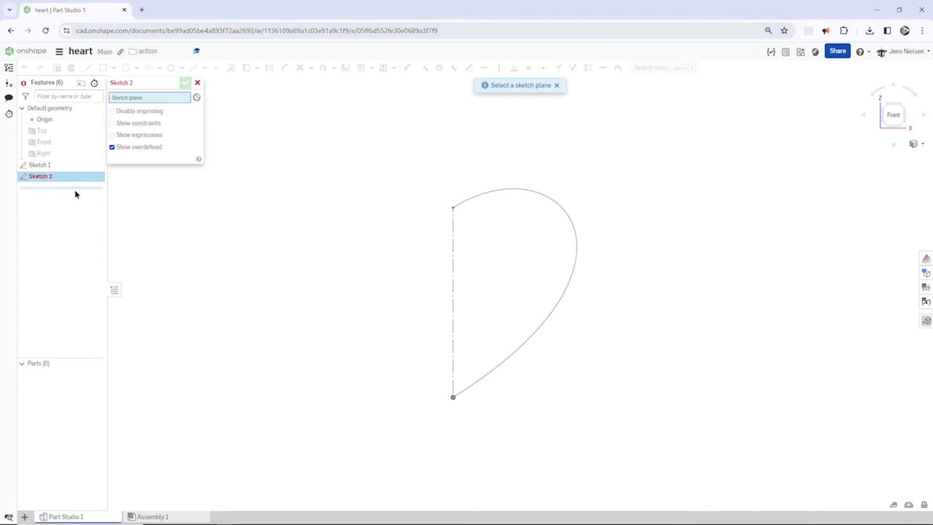
click(43, 153)
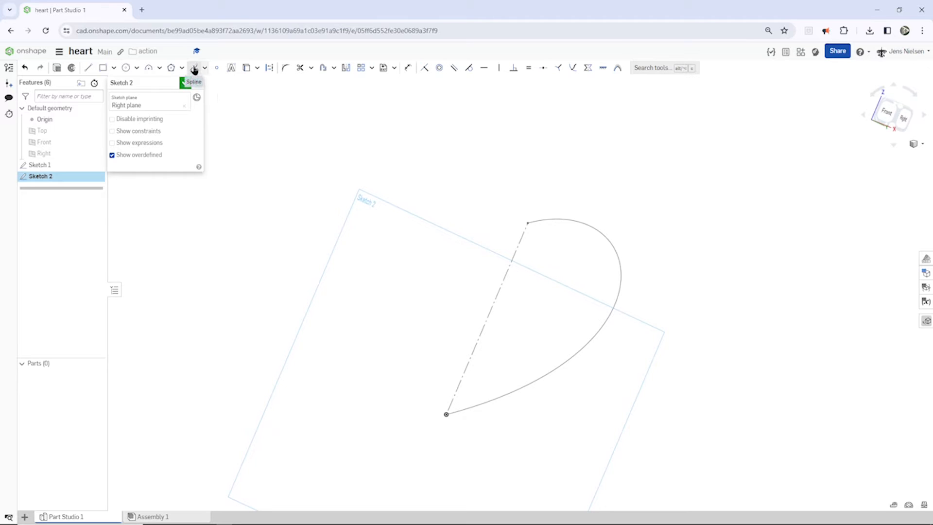
mouse_move(194, 68)
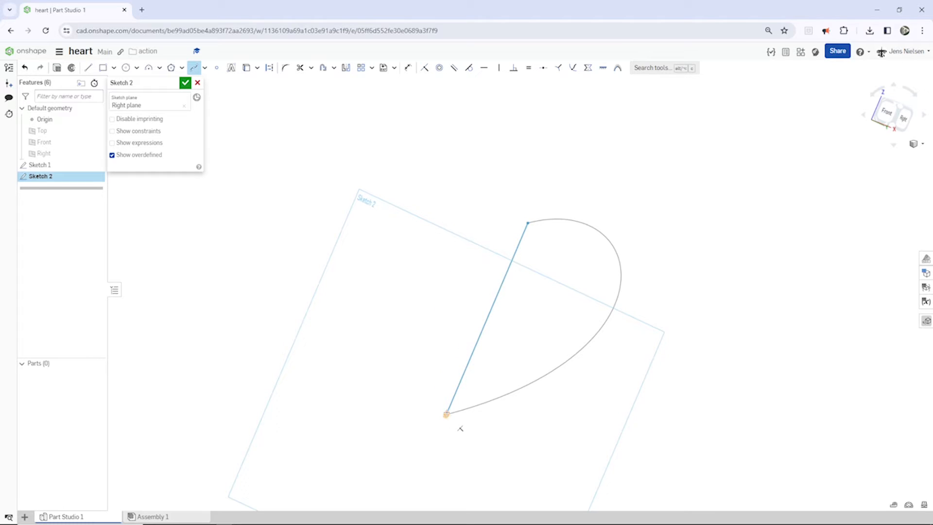
Step: Dimension the Sketch 2 spline handles to 44°, 81° and length 33, then close the sketch
key(escape)
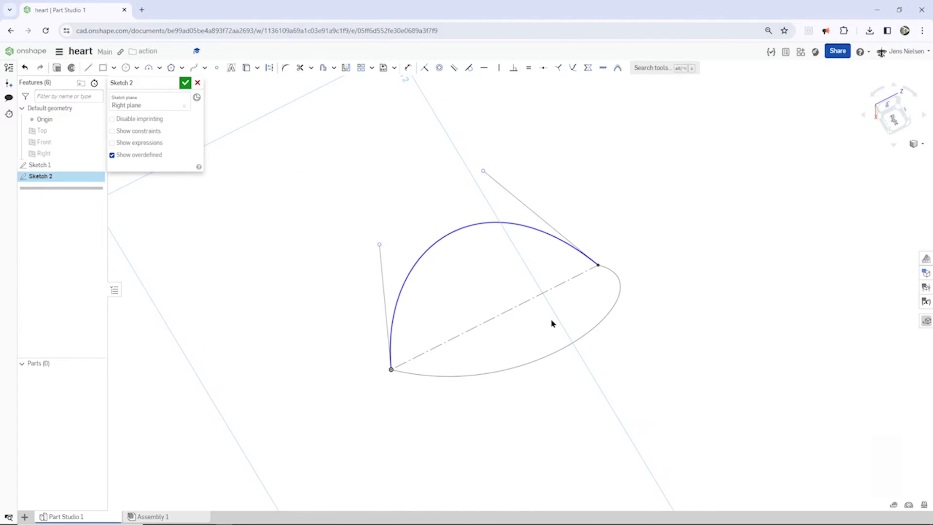
click(407, 67)
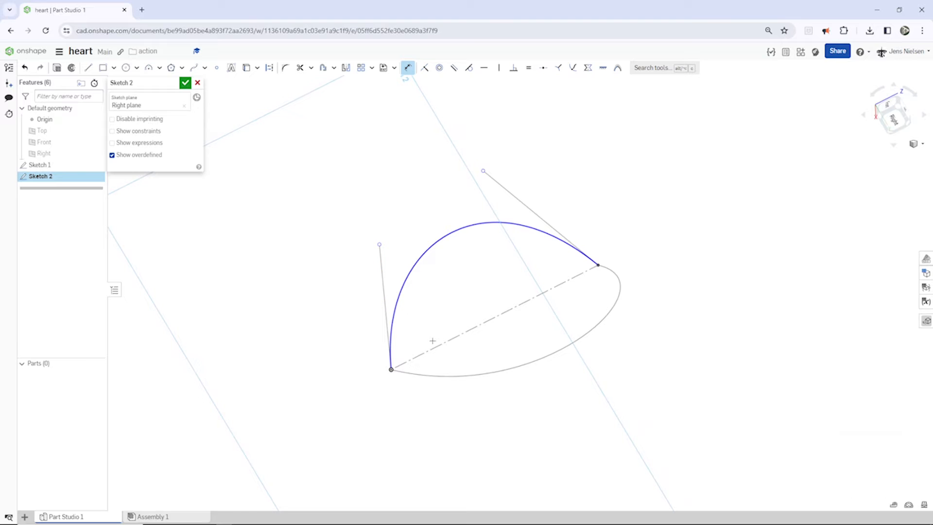
click(446, 339)
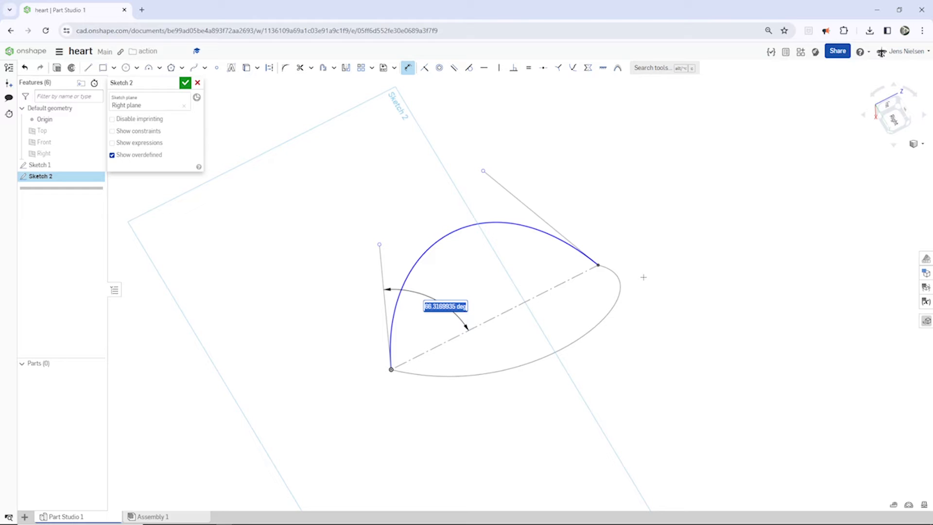
key(enter)
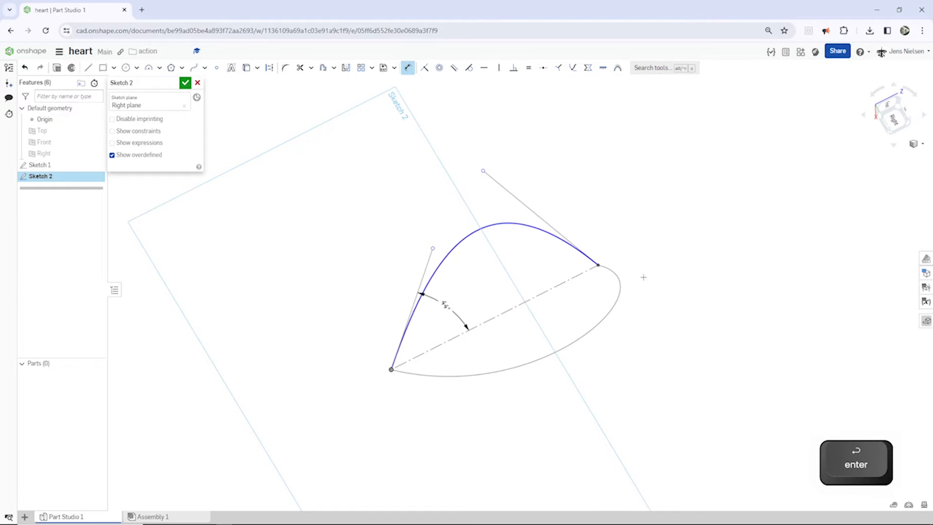
mouse_move(531, 210)
text(8)
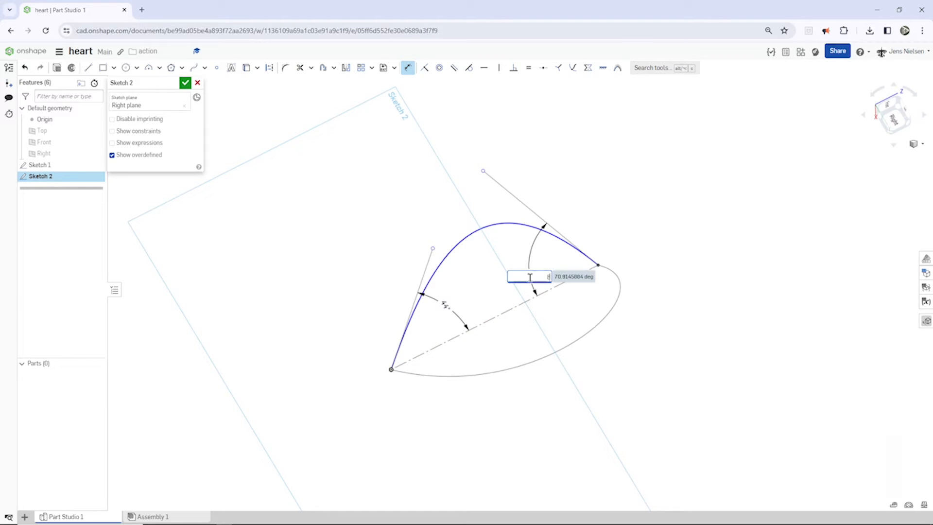
key(enter)
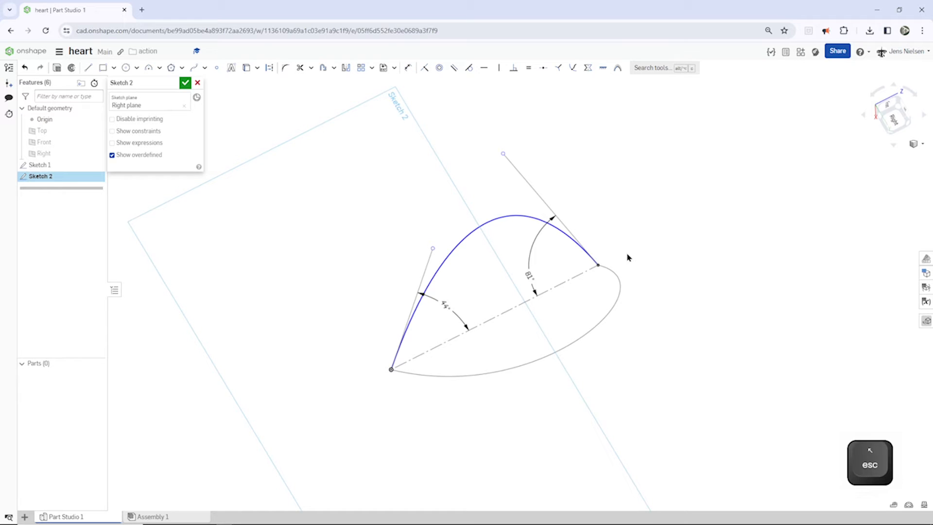
click(408, 67)
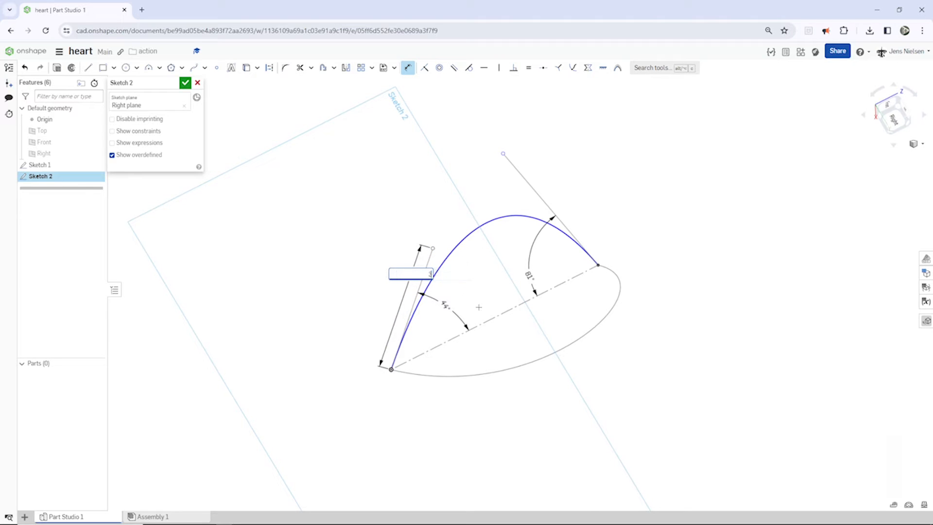
key(enter)
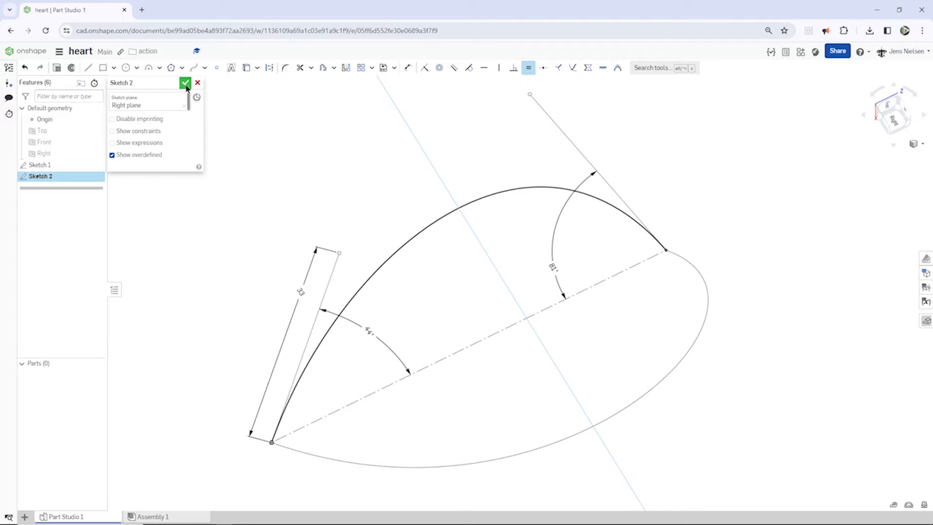
click(185, 82)
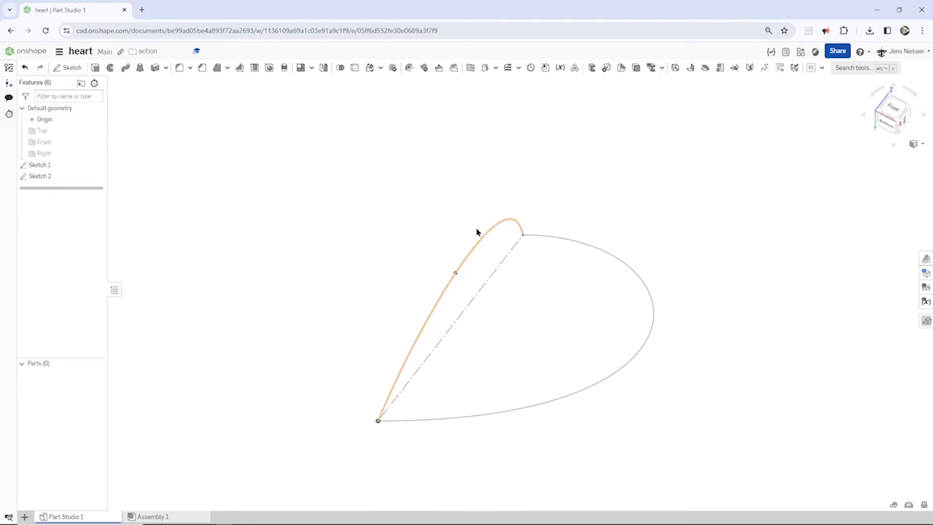
Step: Create Plane 1 through a point on the heart's centre line, normal to it
click(670, 297)
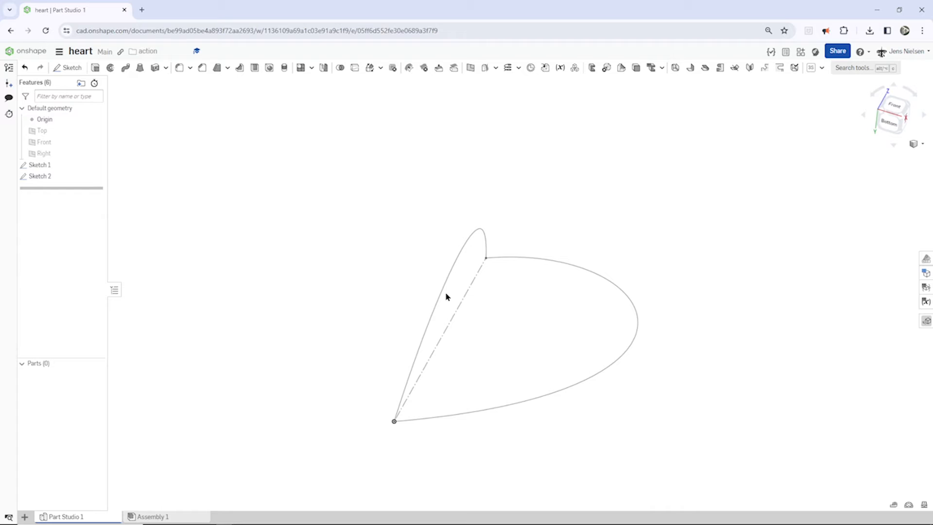
mouse_move(543, 345)
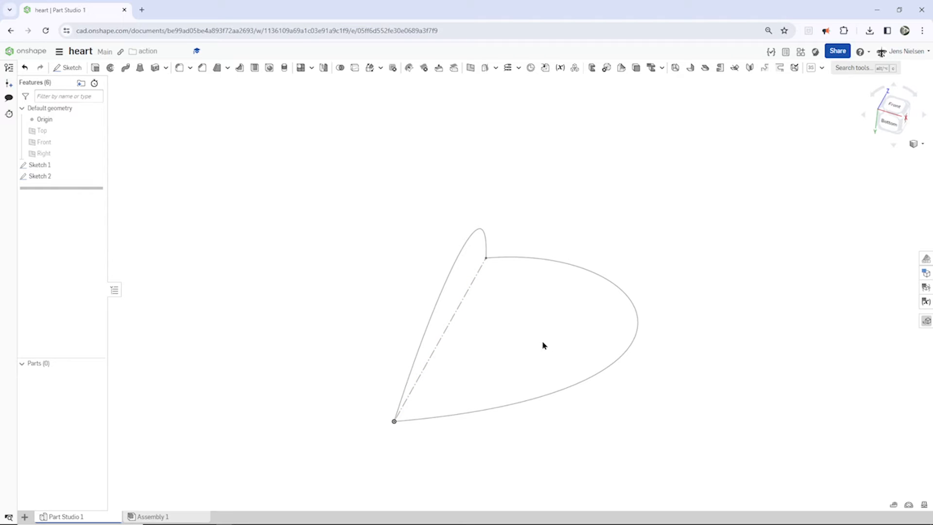
mouse_move(530, 309)
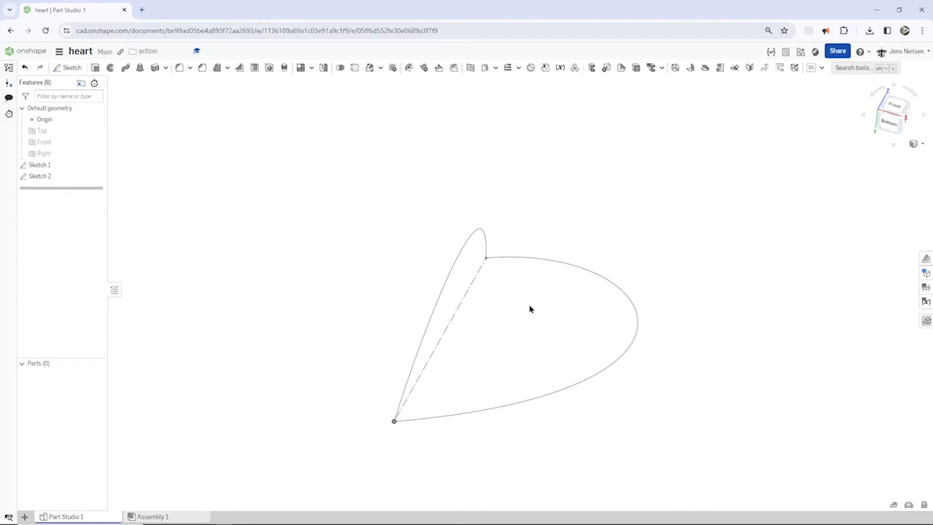
mouse_move(728, 260)
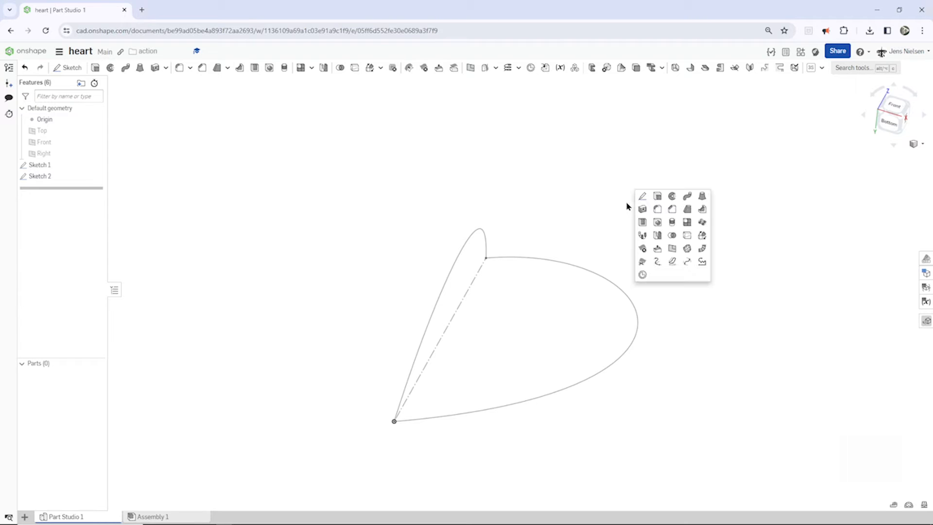
mouse_move(671, 249)
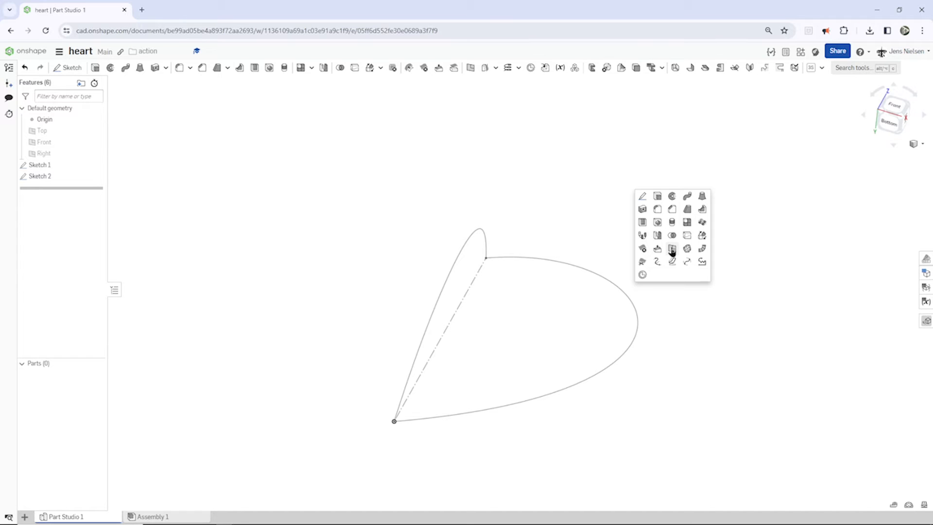
mouse_move(469, 67)
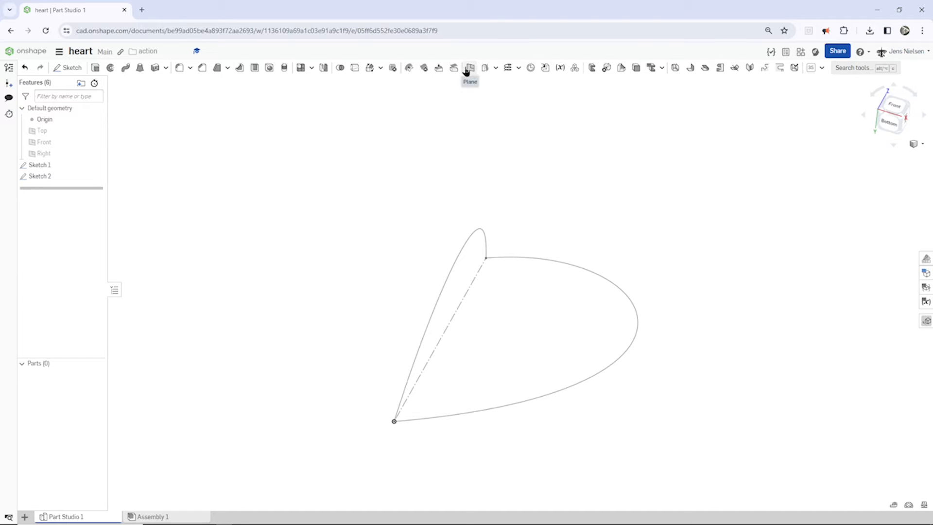
click(469, 67)
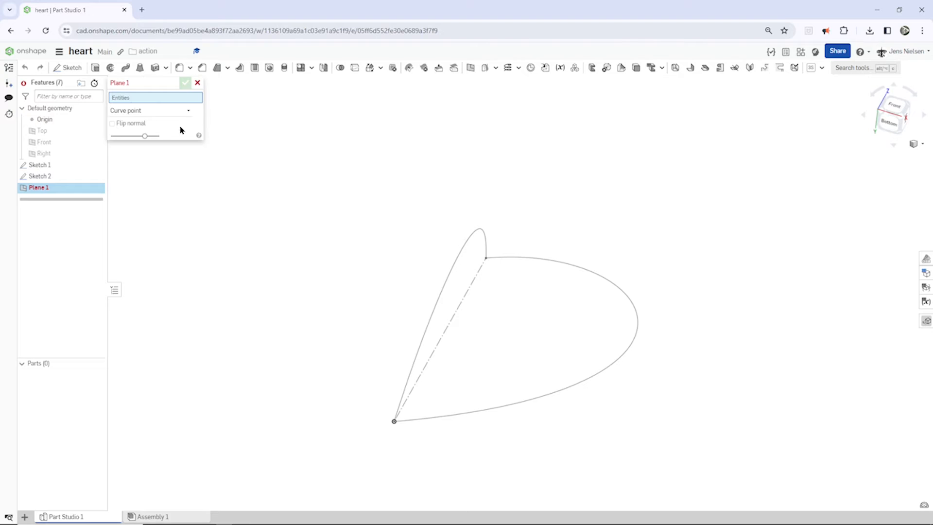
mouse_move(134, 111)
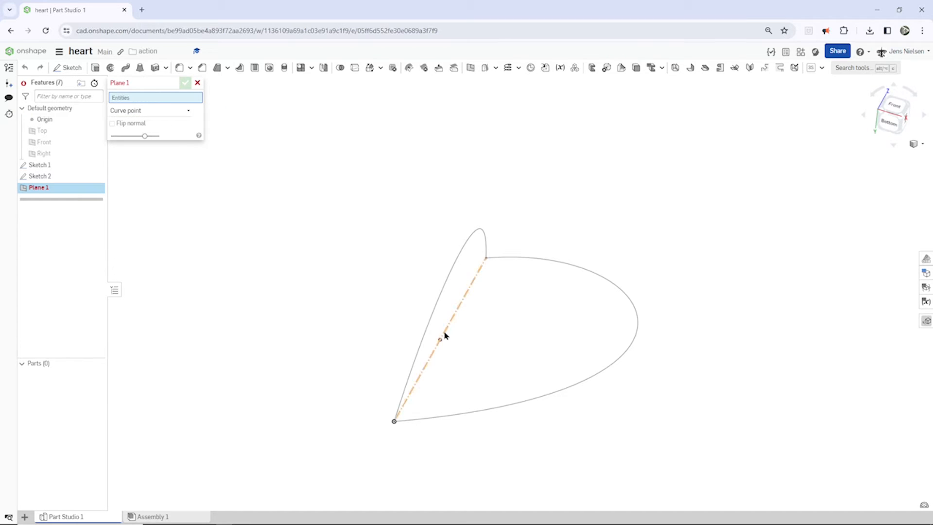
click(439, 340)
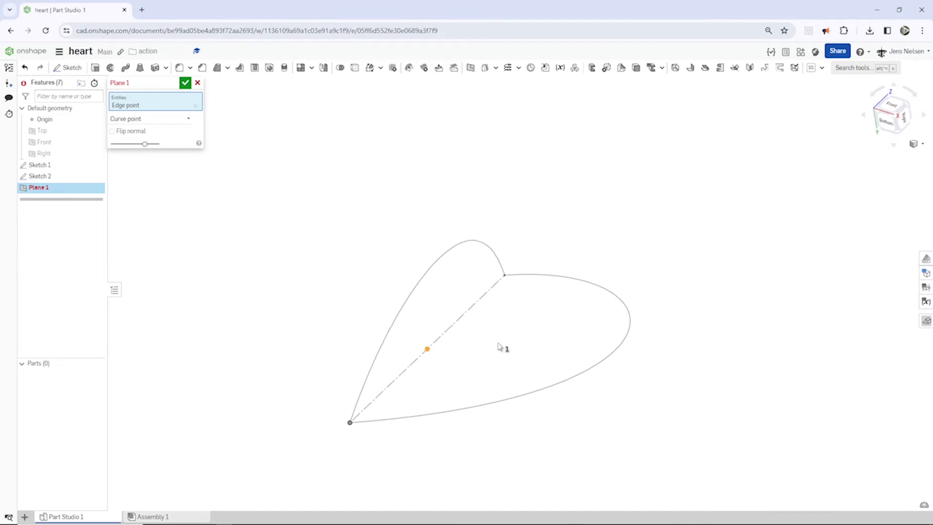
click(455, 331)
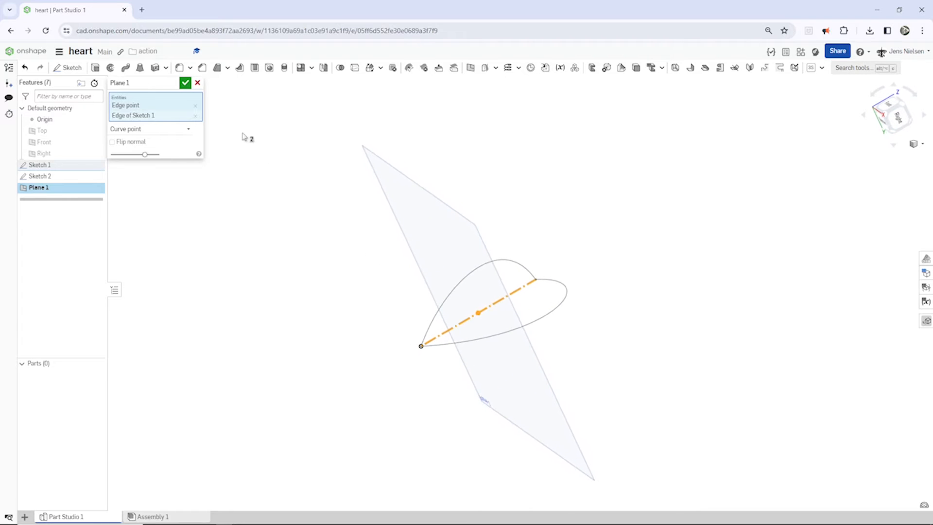
click(185, 82)
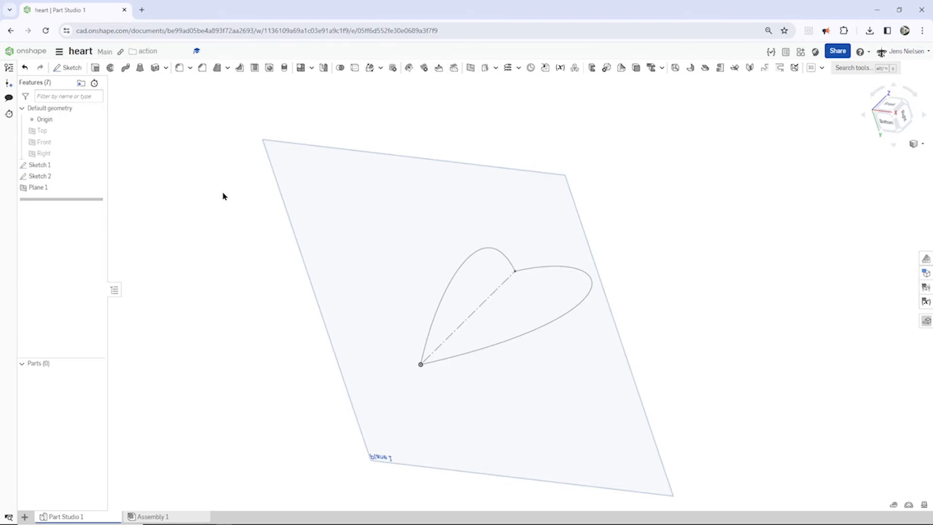
Step: Start Sketch 3 on Plane 1 and zoom in on the heart
click(68, 67)
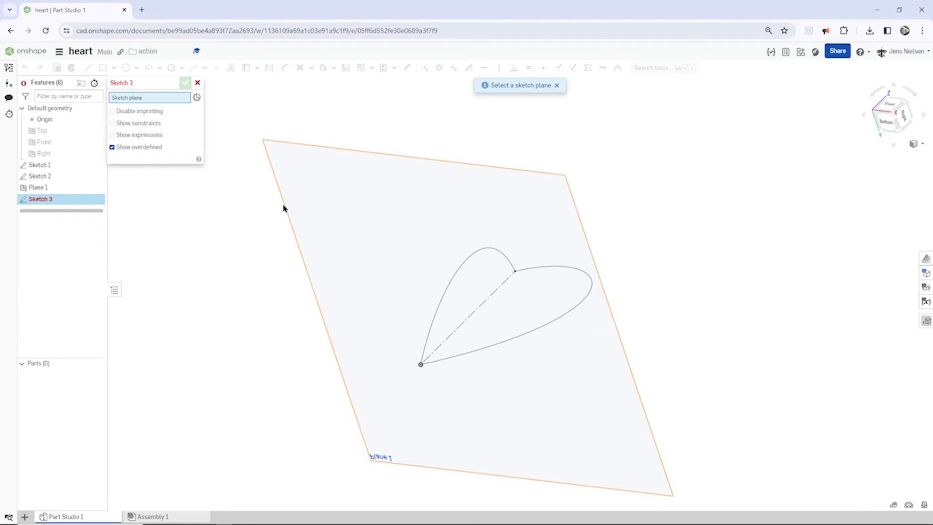
click(37, 186)
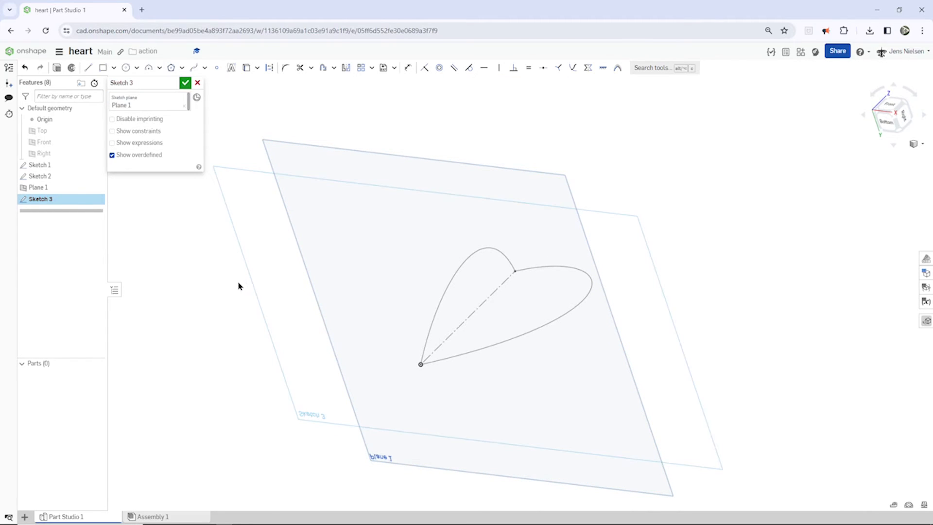
mouse_move(347, 285)
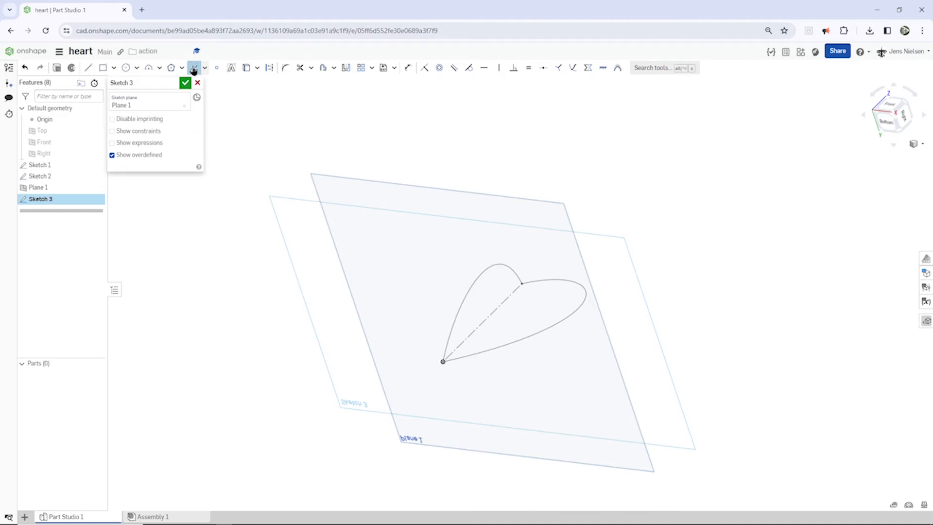
scroll(up, 3)
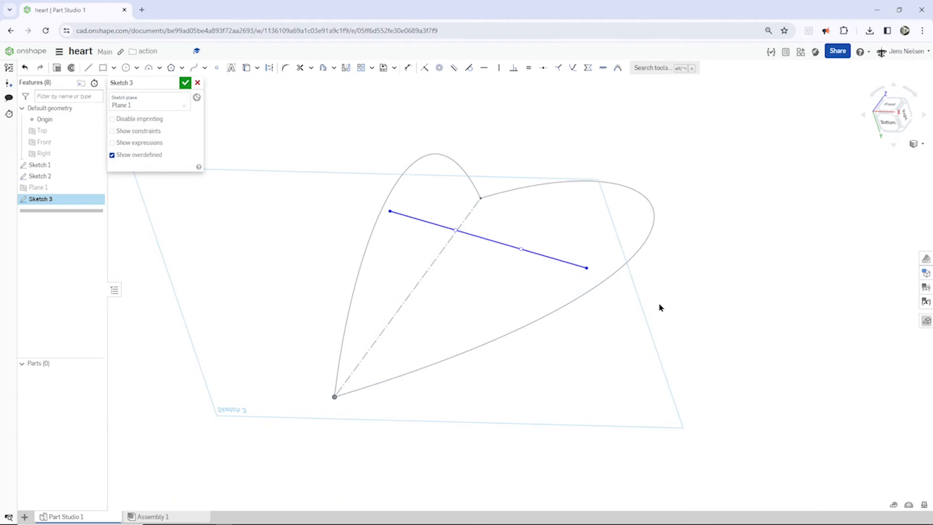
mouse_move(691, 305)
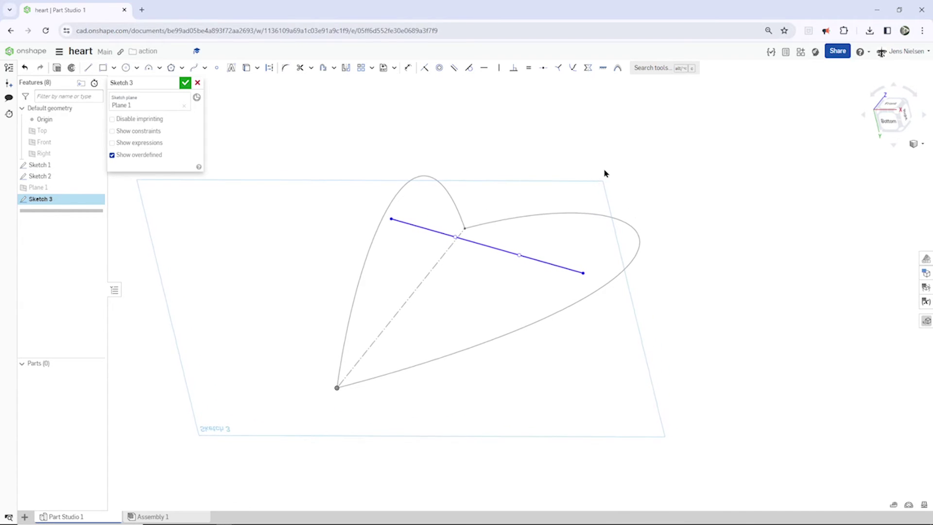
mouse_move(584, 111)
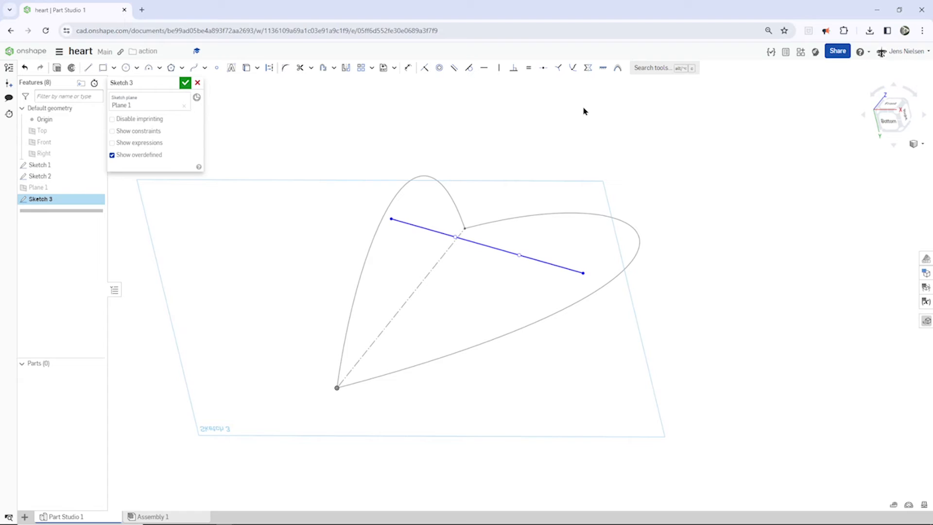
mouse_move(572, 67)
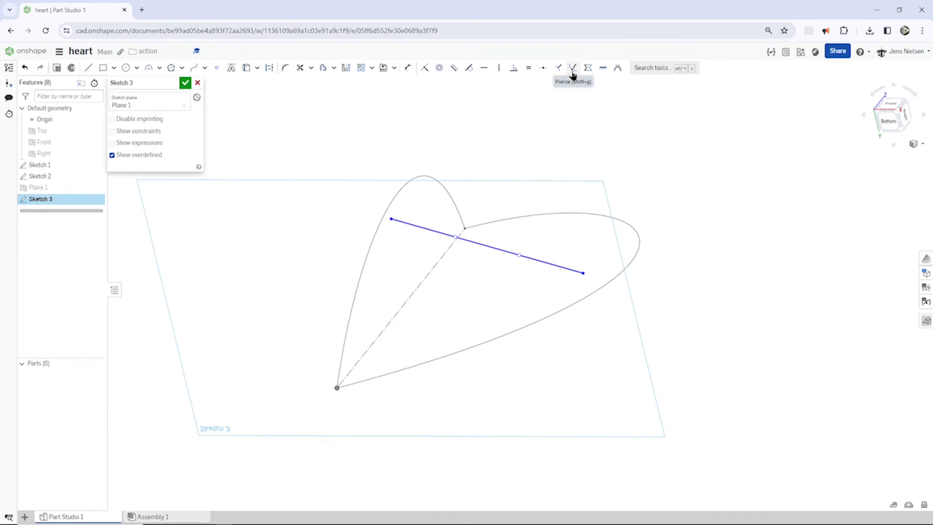
mouse_move(571, 67)
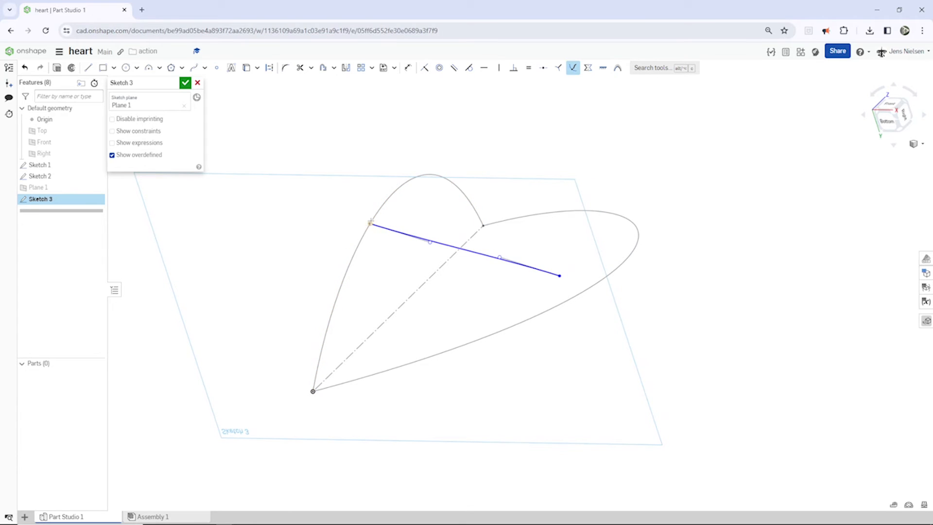
mouse_move(349, 227)
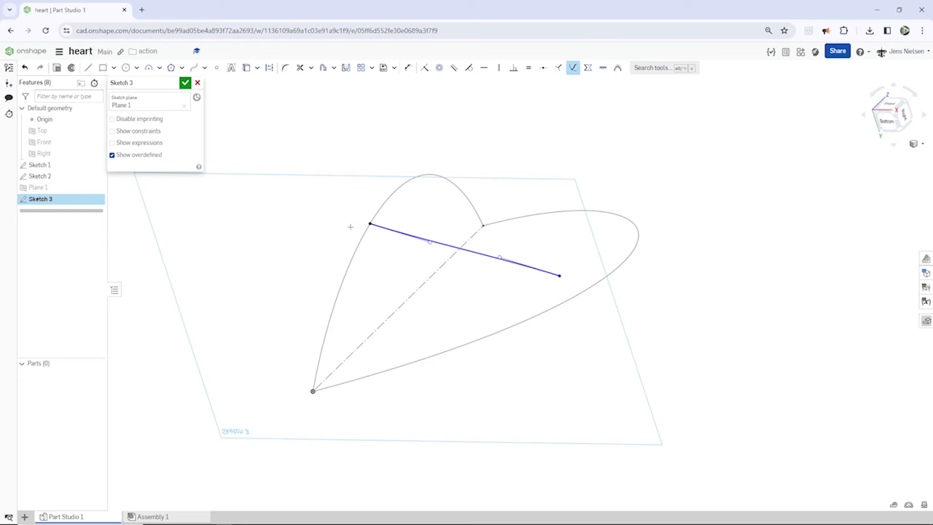
mouse_move(454, 278)
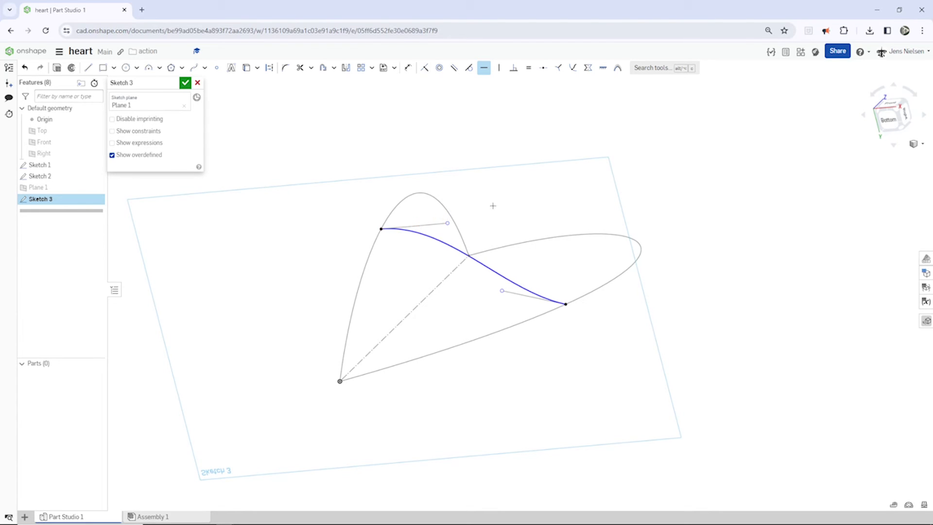
mouse_move(502, 217)
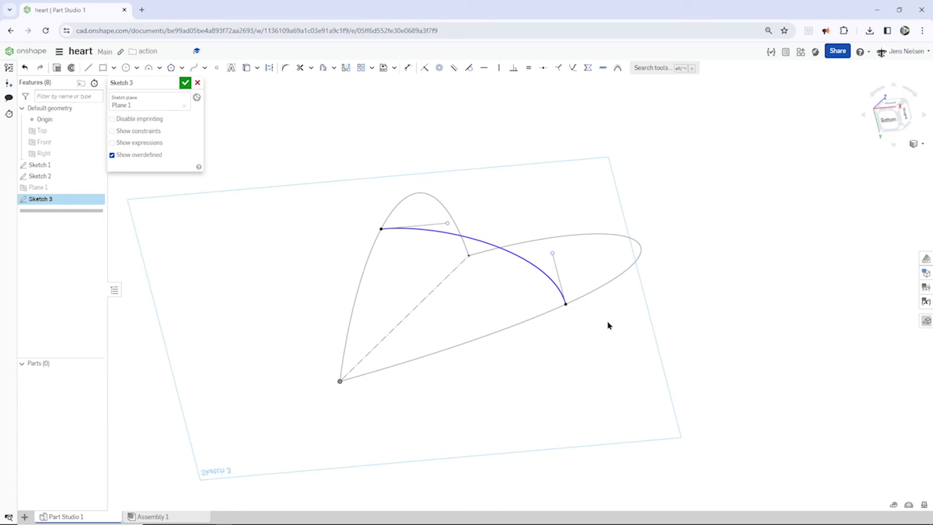
Step: Dimension the bridging spline's end handle length to 16
click(408, 67)
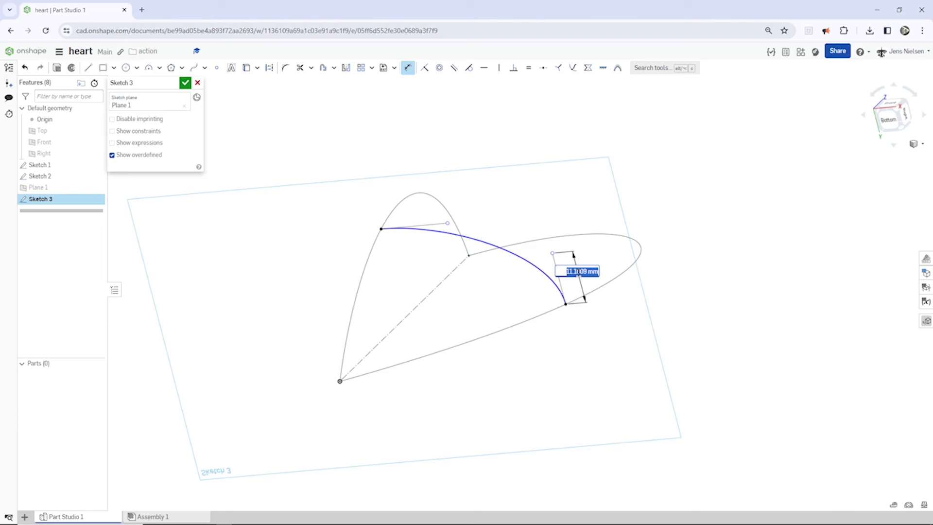
key(enter)
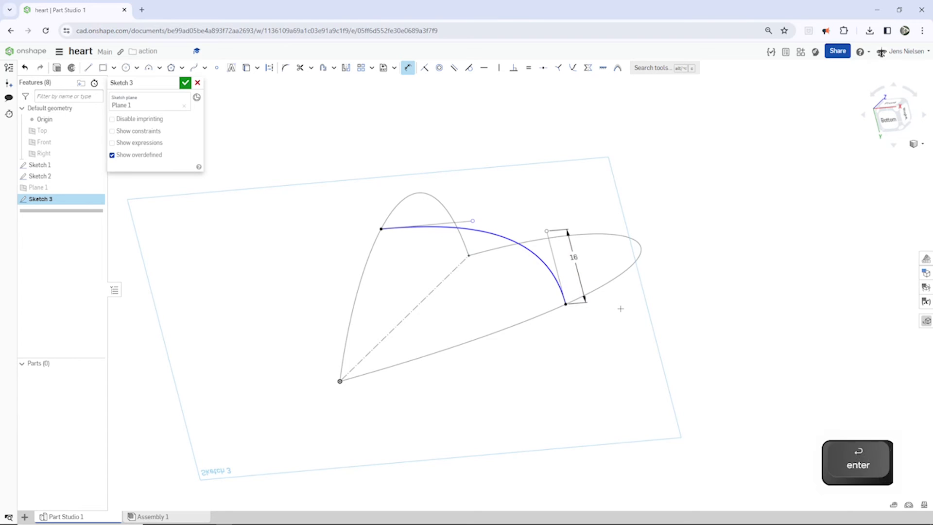
key(enter)
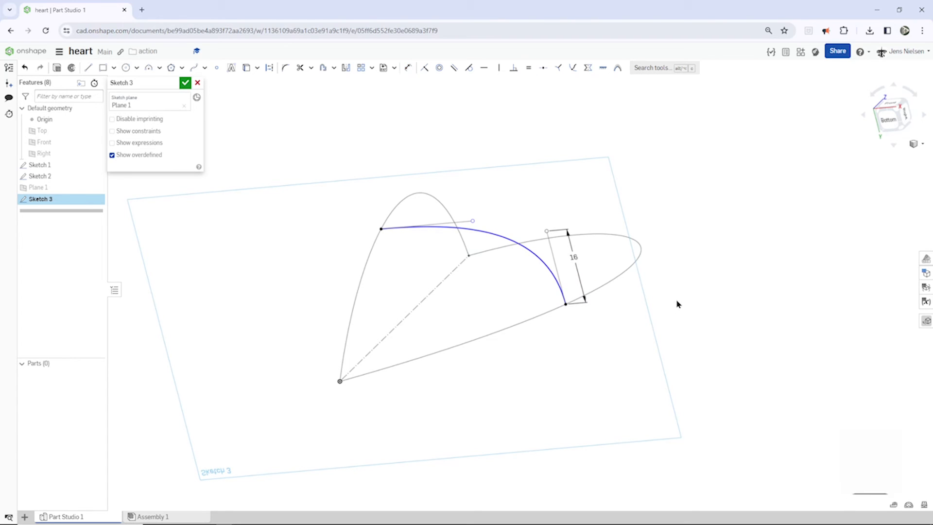
click(565, 267)
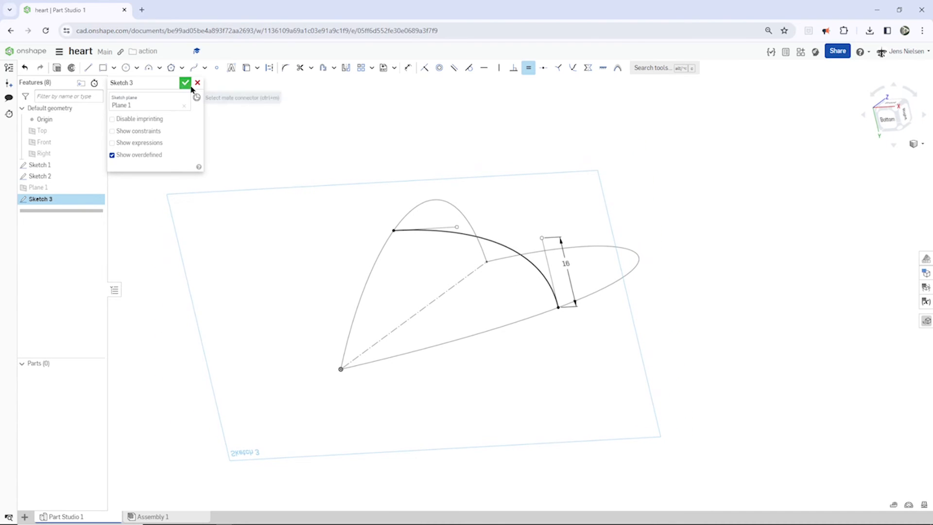
Step: Close Sketch 3 and begin a surface loft between the heart curves
click(185, 82)
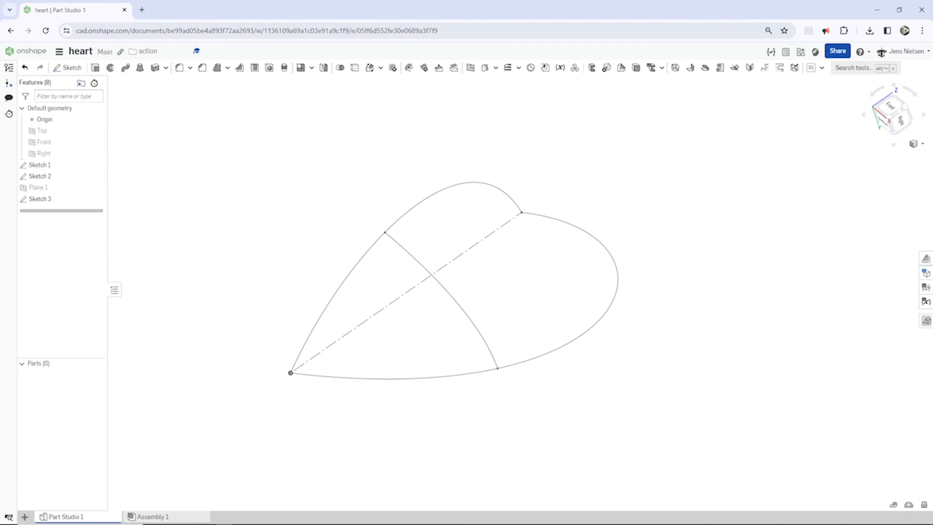
mouse_move(504, 152)
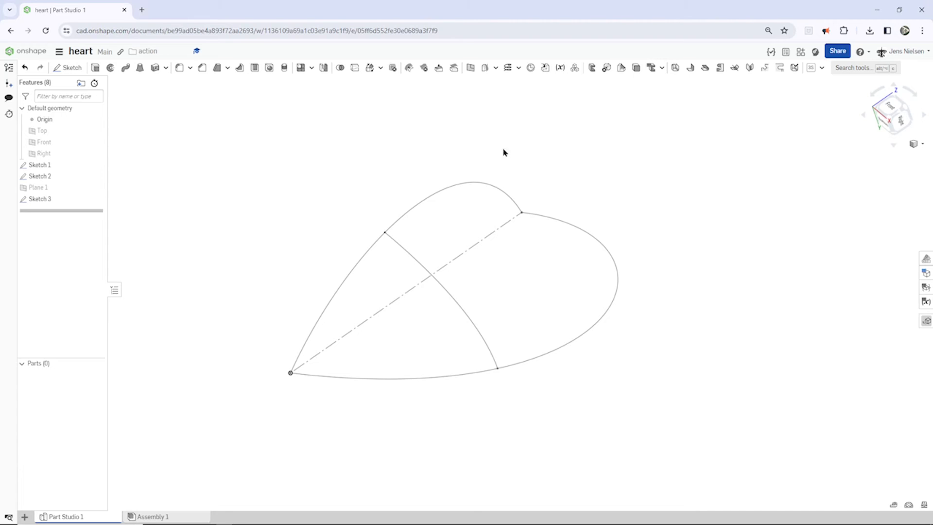
click(140, 67)
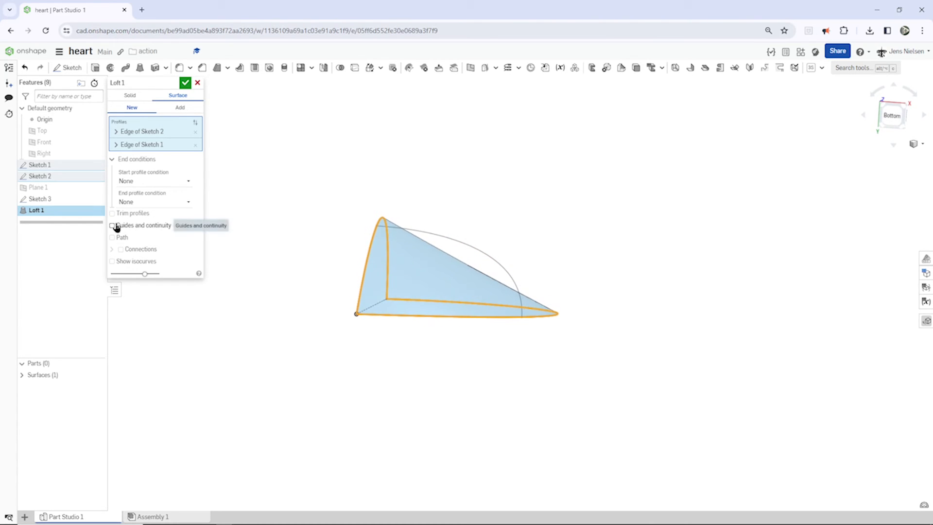
Step: Enable guide curves, set start and end conditions to Normal to profile, and confirm Loft 1
click(112, 225)
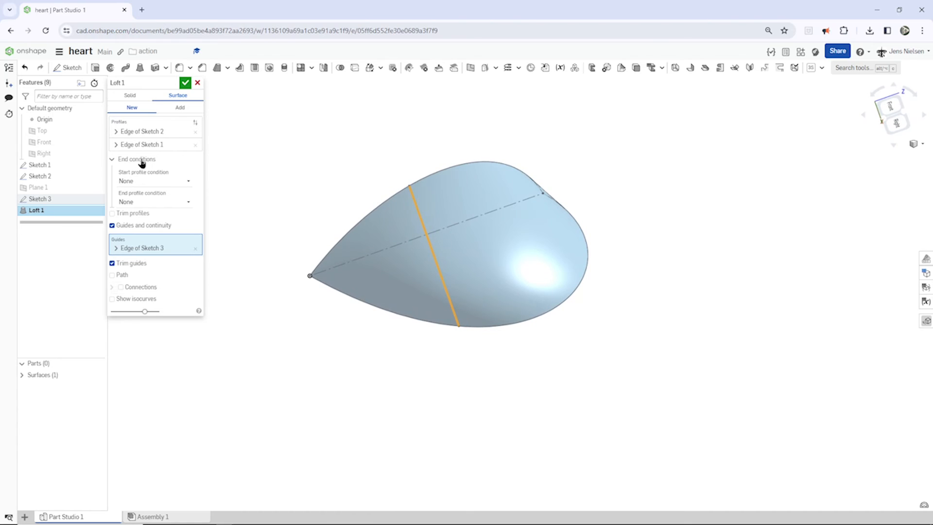
mouse_move(132, 180)
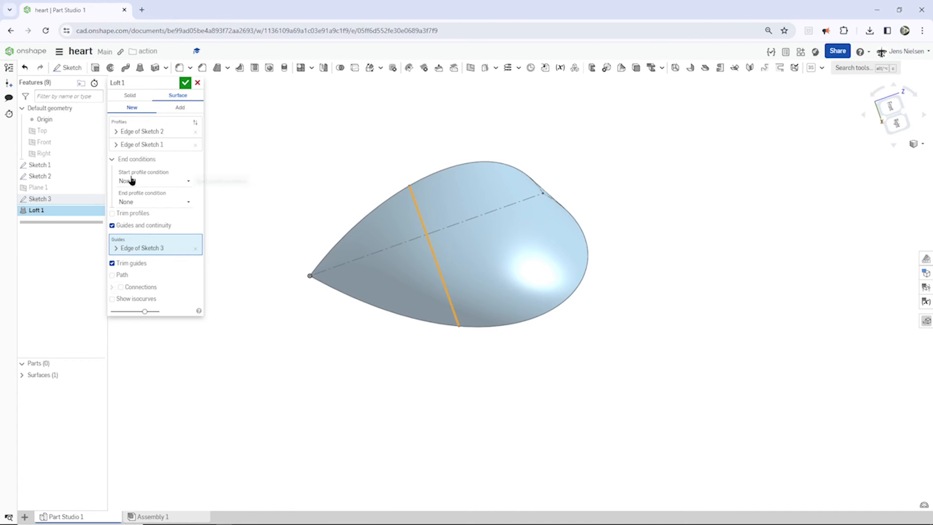
mouse_move(141, 199)
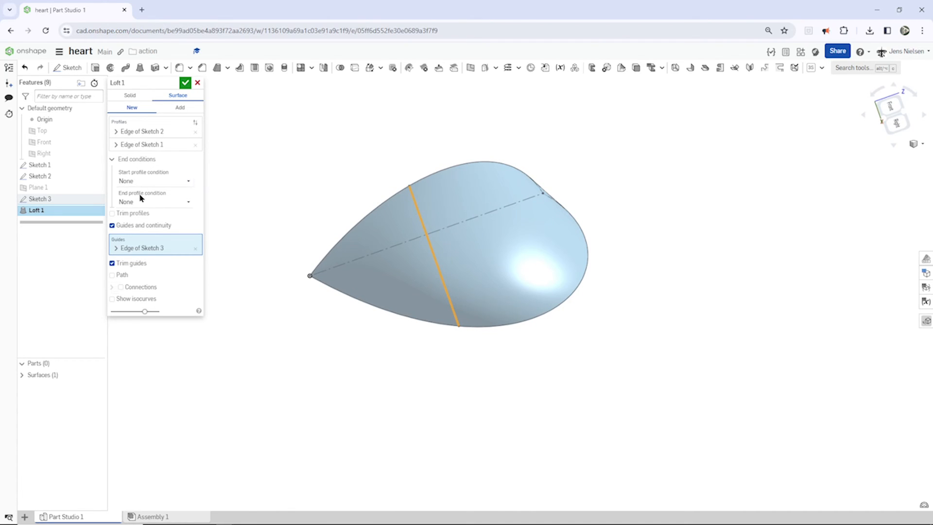
mouse_move(188, 181)
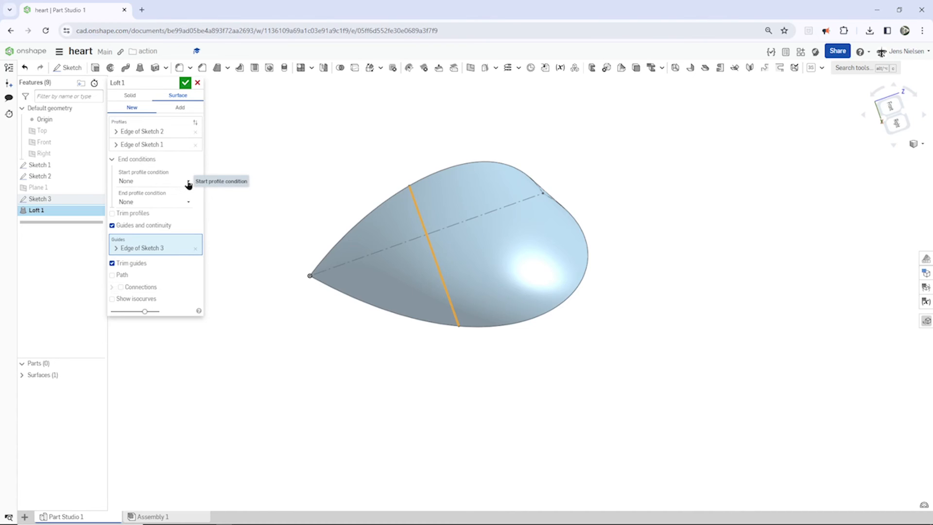
click(155, 181)
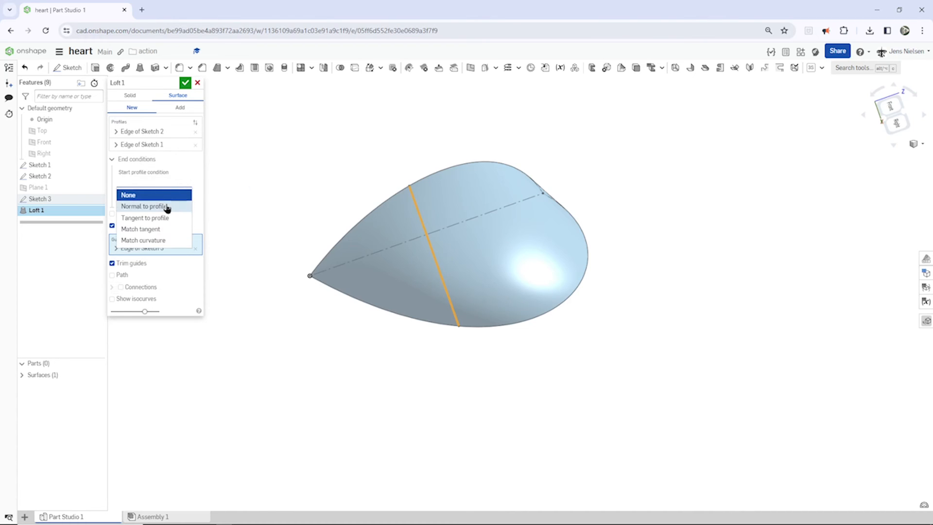
click(143, 206)
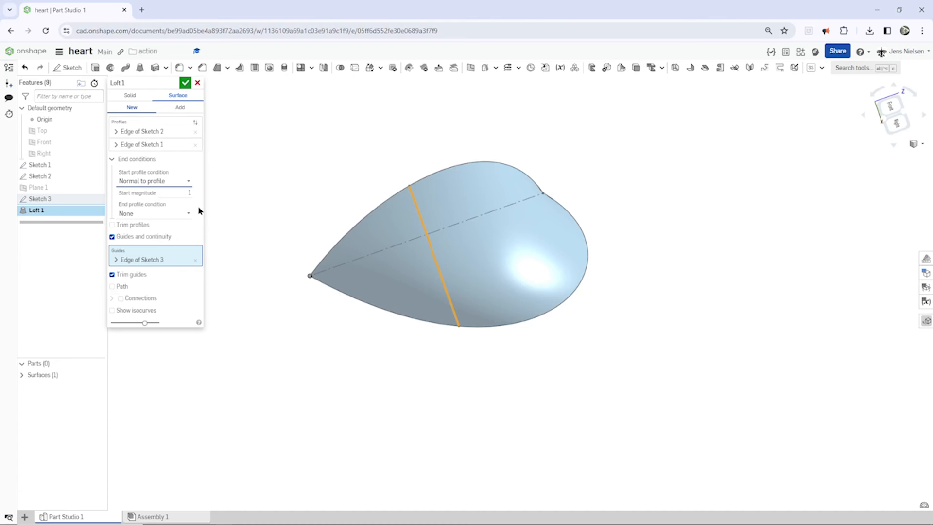
click(153, 212)
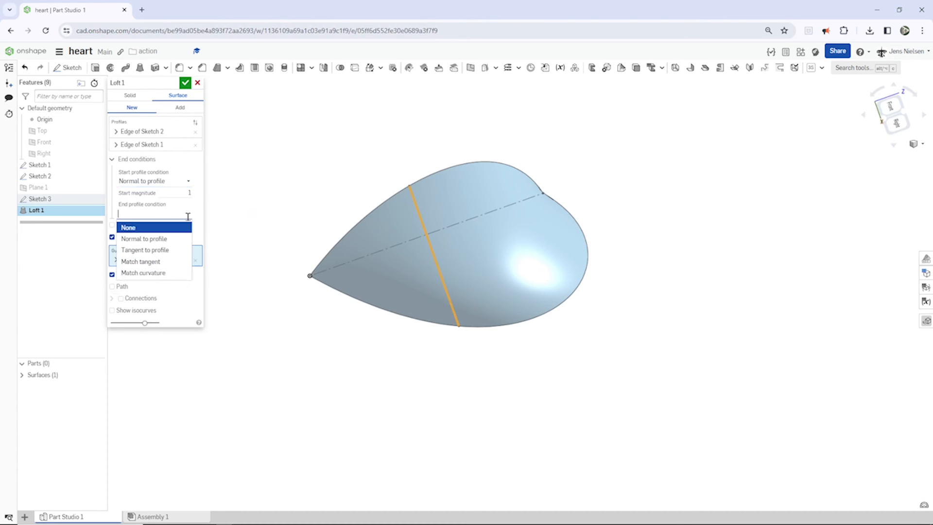
click(144, 238)
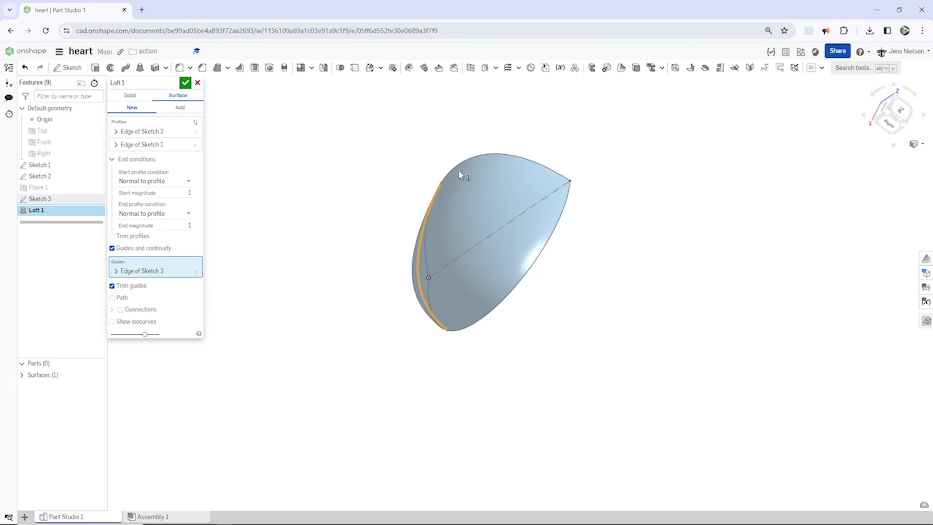
click(185, 82)
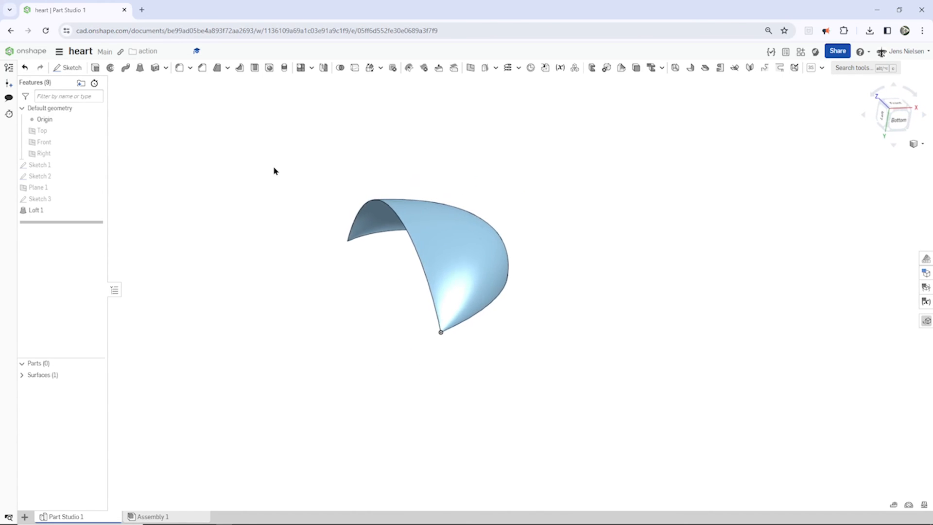
Step: Mirror the loft surface across the Right plane
click(323, 68)
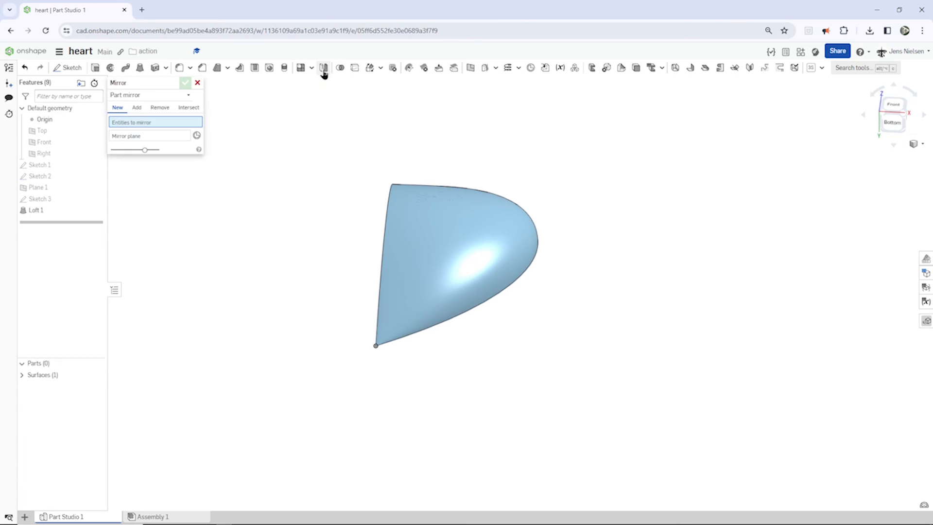
click(422, 231)
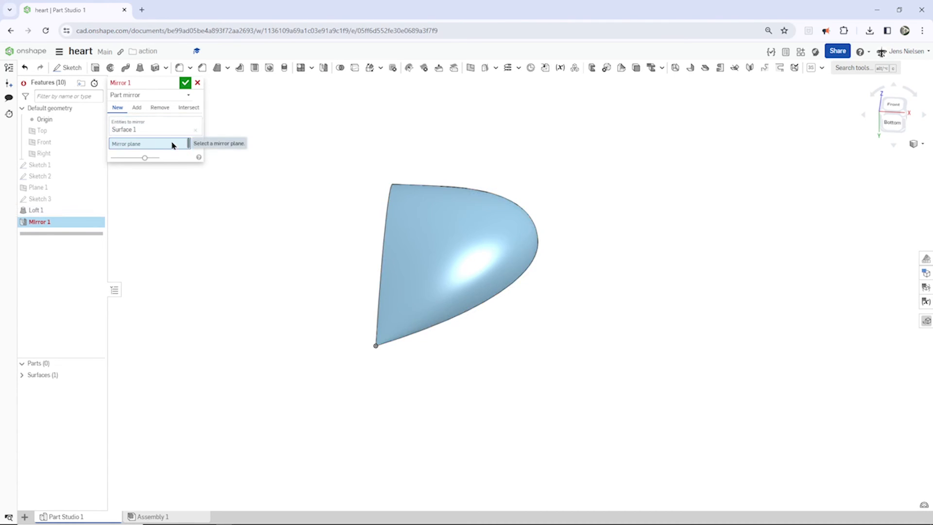
click(43, 153)
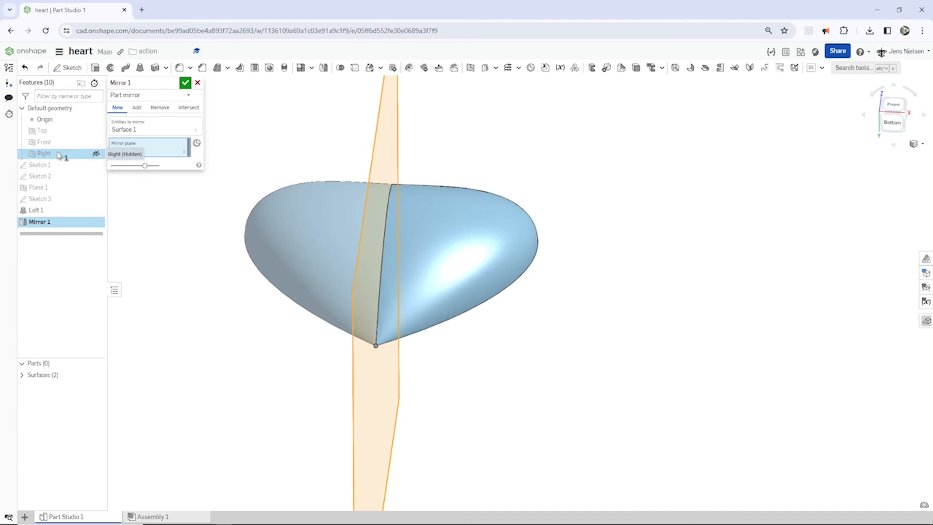
click(185, 82)
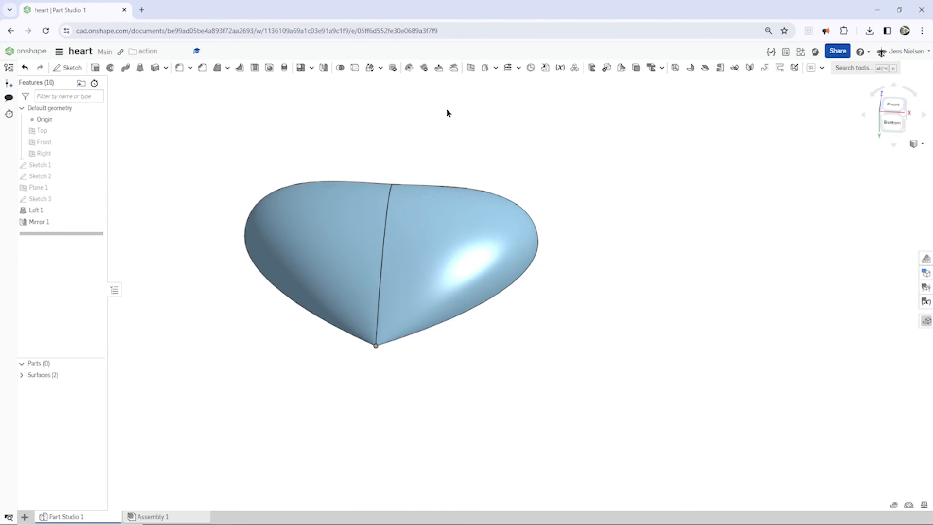
mouse_move(324, 67)
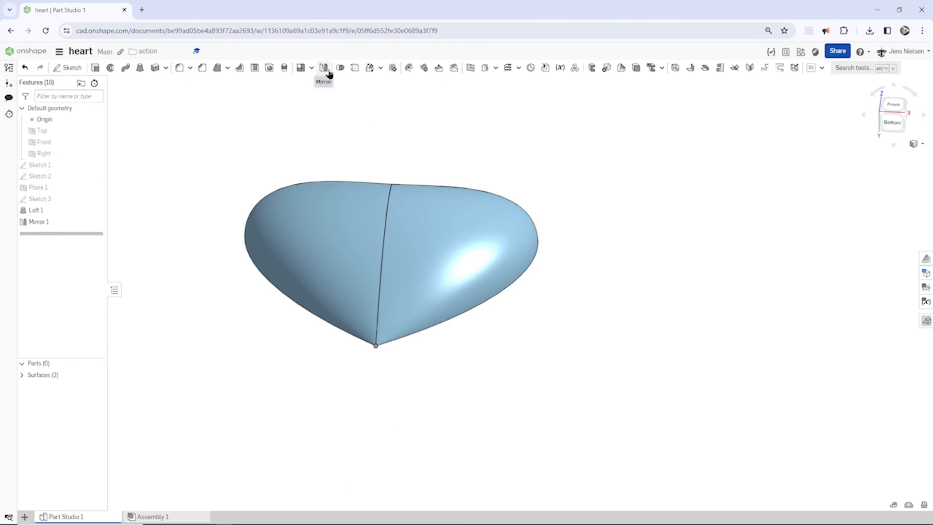
Step: Mirror both surface halves across the Front plane to complete the heart
click(325, 67)
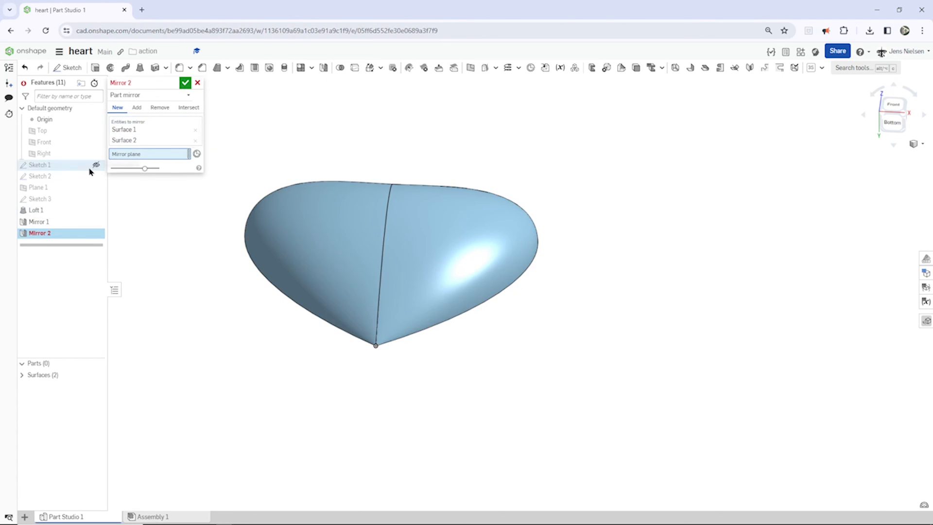
click(43, 141)
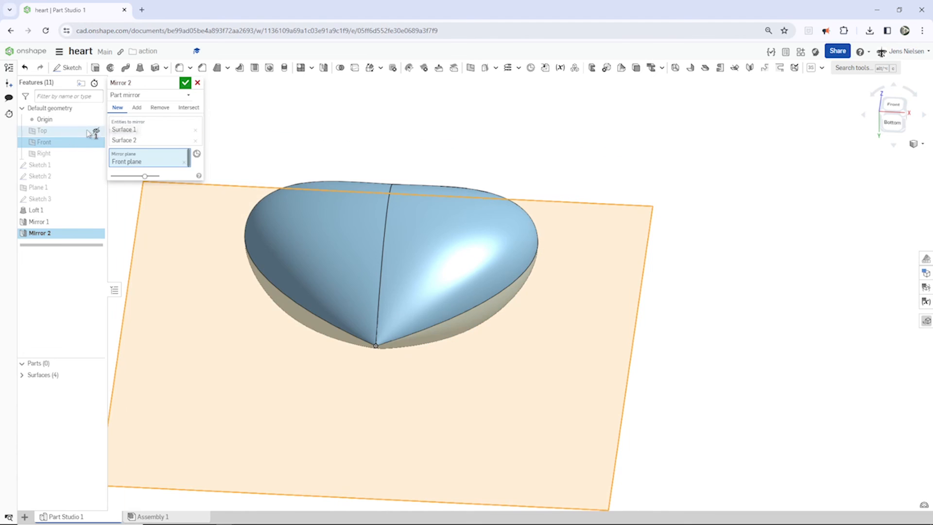
click(186, 83)
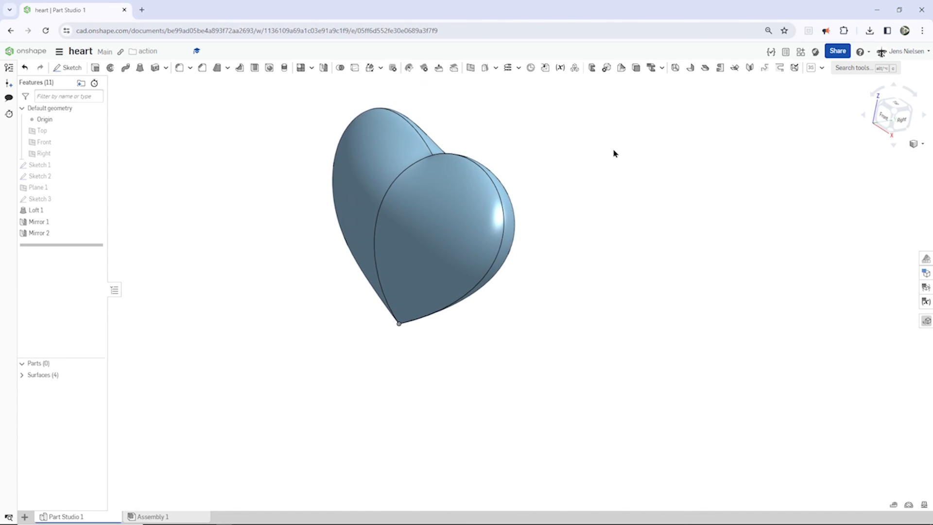
mouse_move(59, 374)
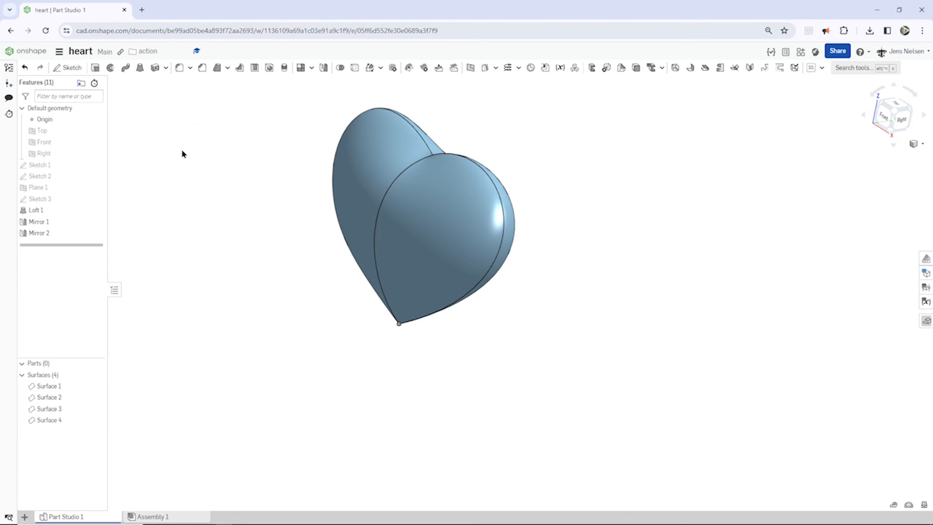
Step: Use Enclose on the four heart surfaces to create solid Part 1, then select it
click(165, 67)
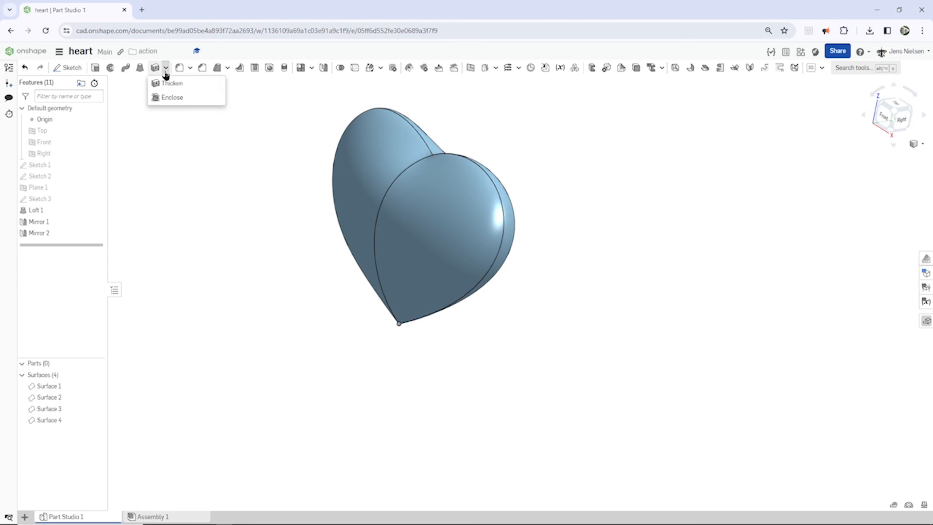
mouse_move(172, 97)
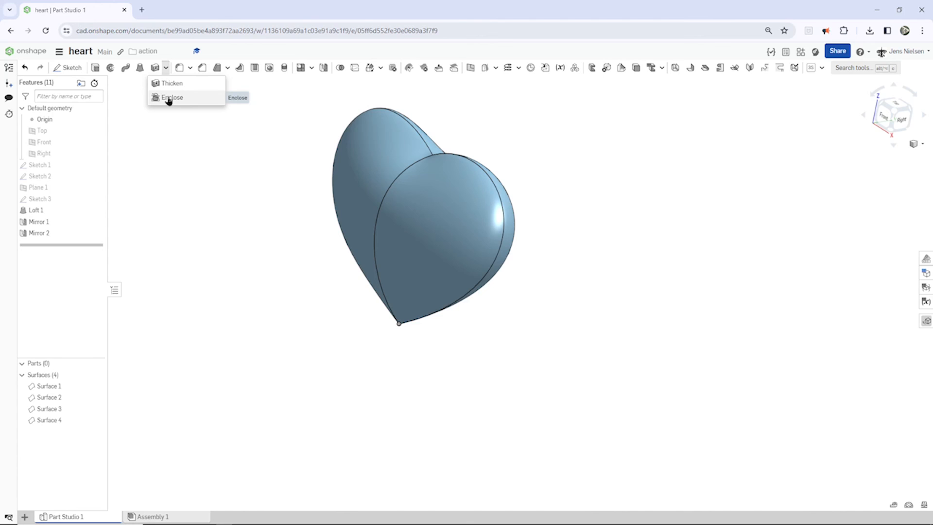
click(172, 97)
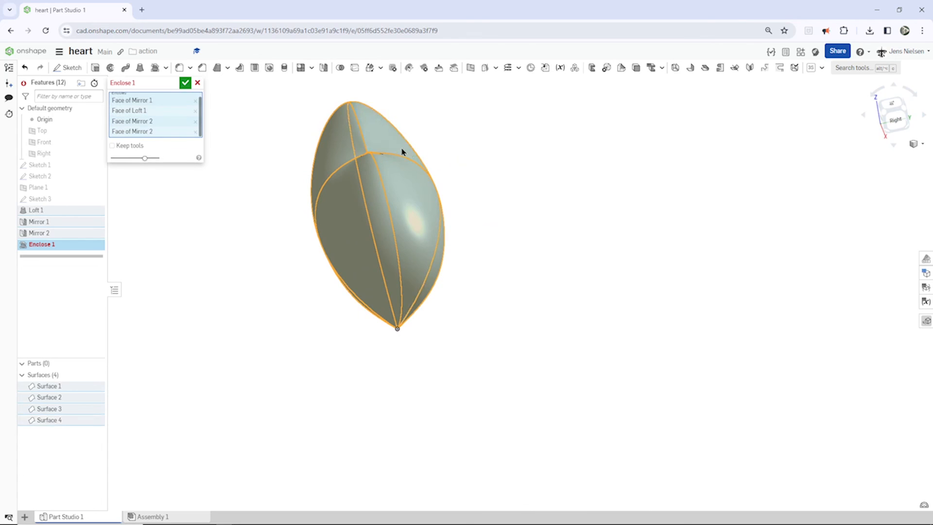
click(185, 82)
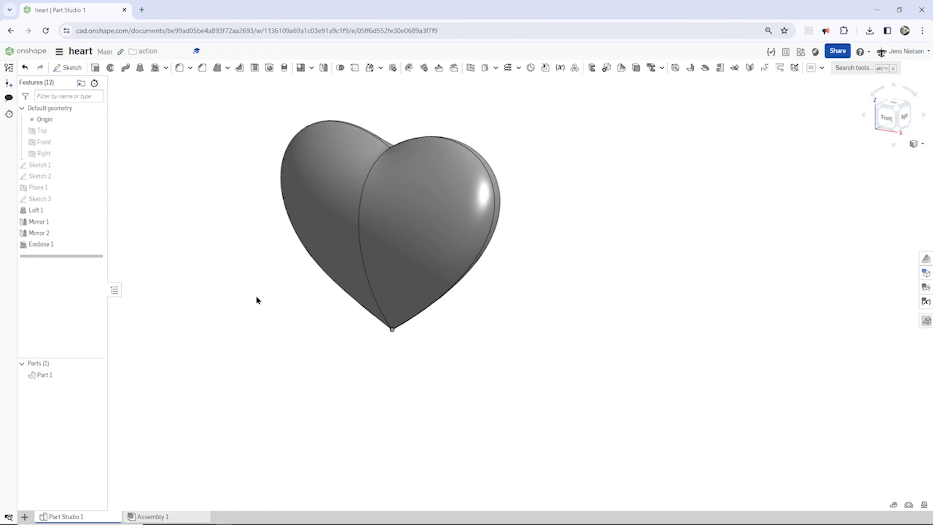
click(45, 374)
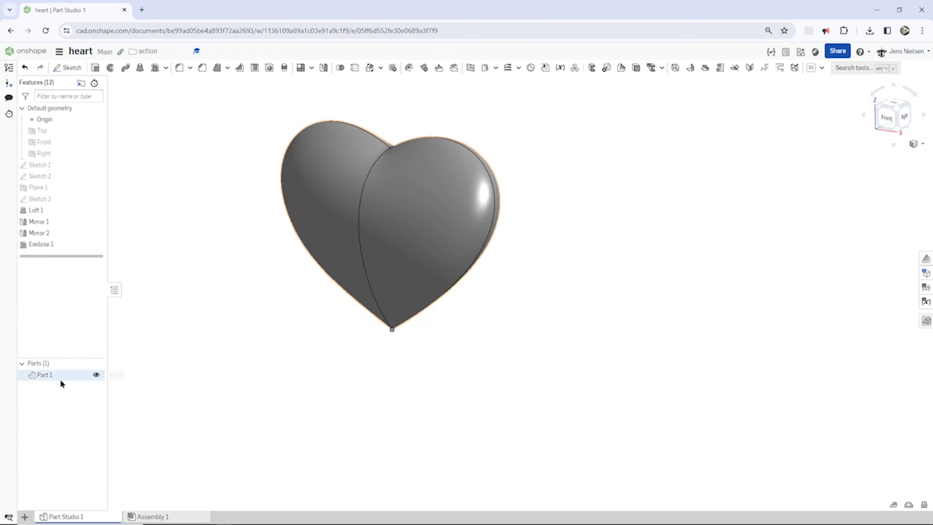
mouse_move(45, 375)
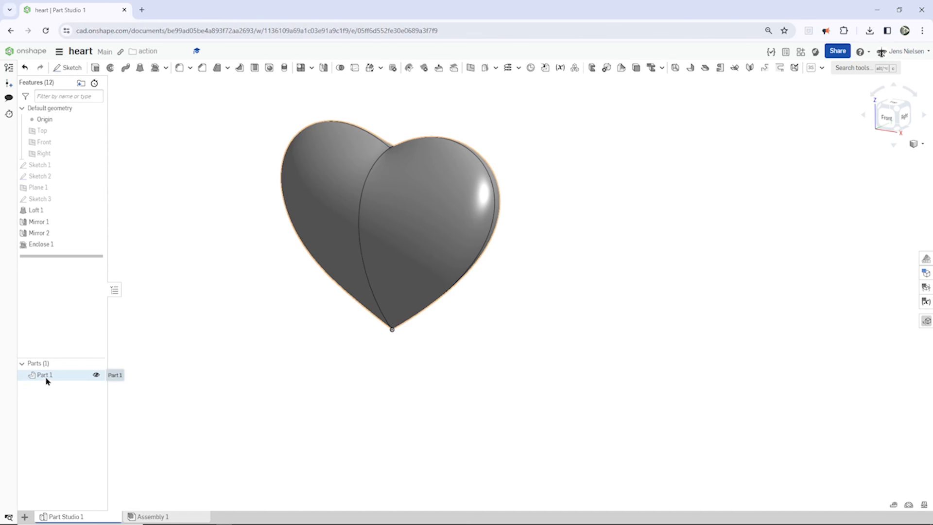
Step: Give Part 1 a red appearance and rename it 'heart'
right_click(45, 374)
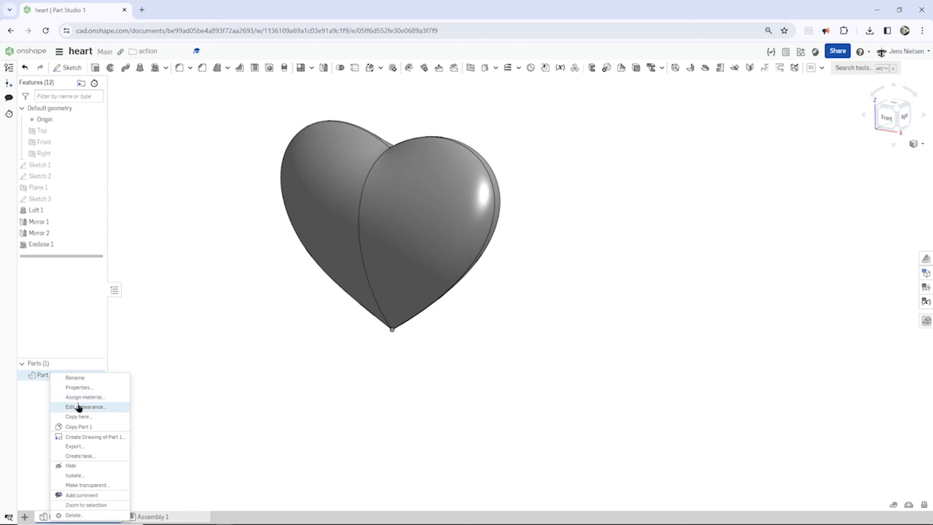
click(85, 406)
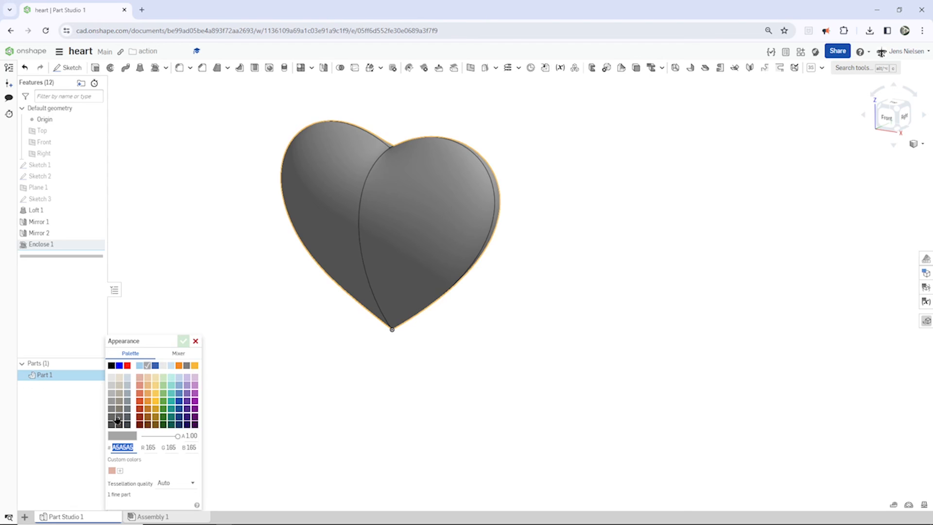
click(127, 365)
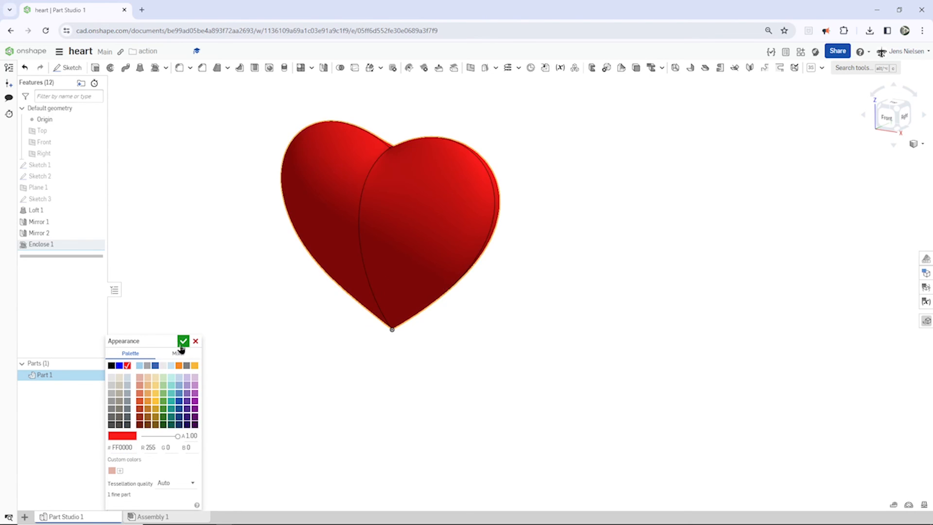
click(183, 340)
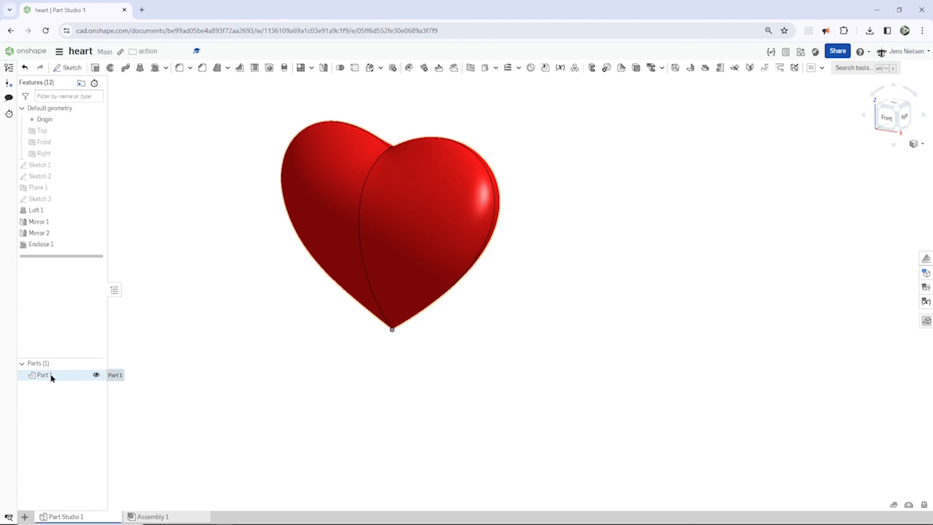
double_click(43, 374)
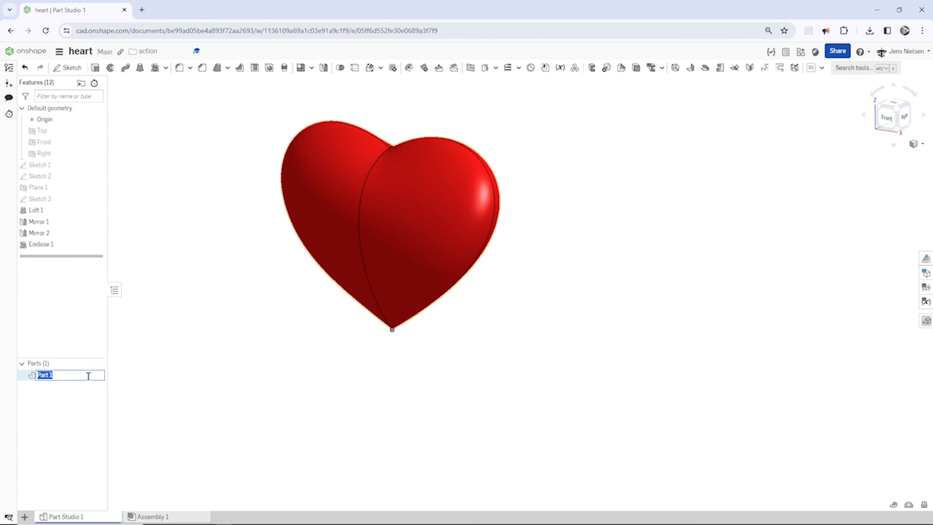
text(heart)
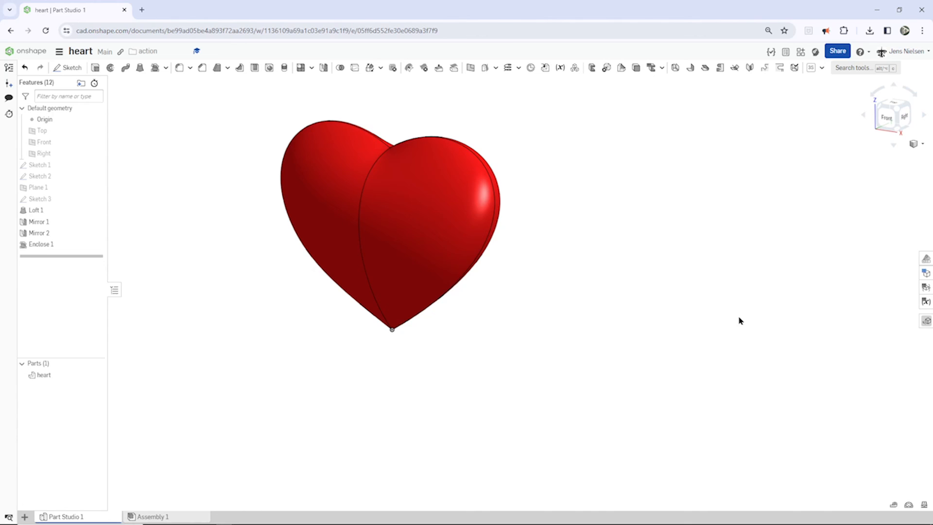
Step: Switch the display style to Shaded without edges
click(921, 144)
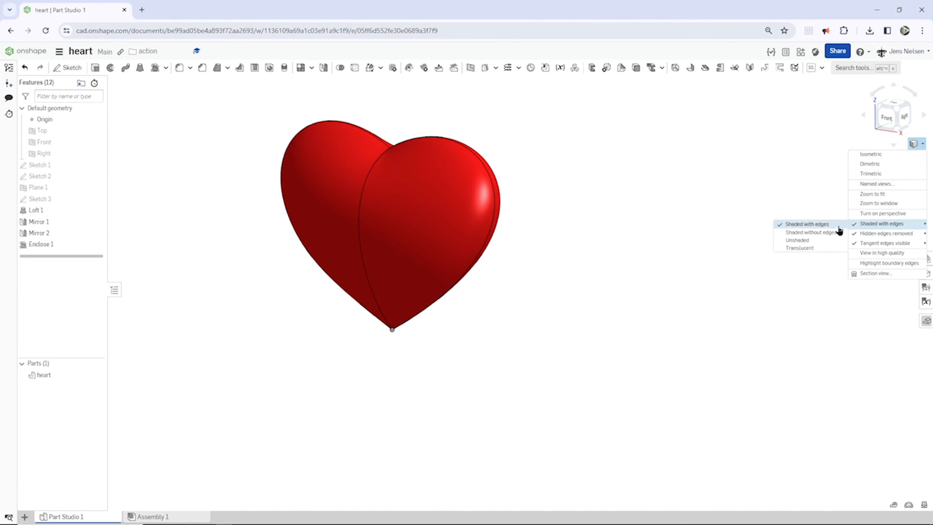
click(810, 232)
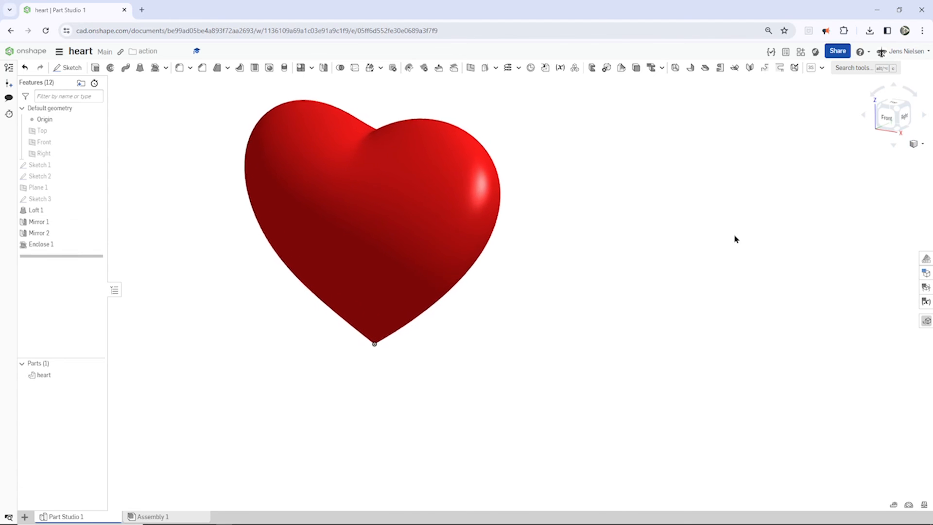